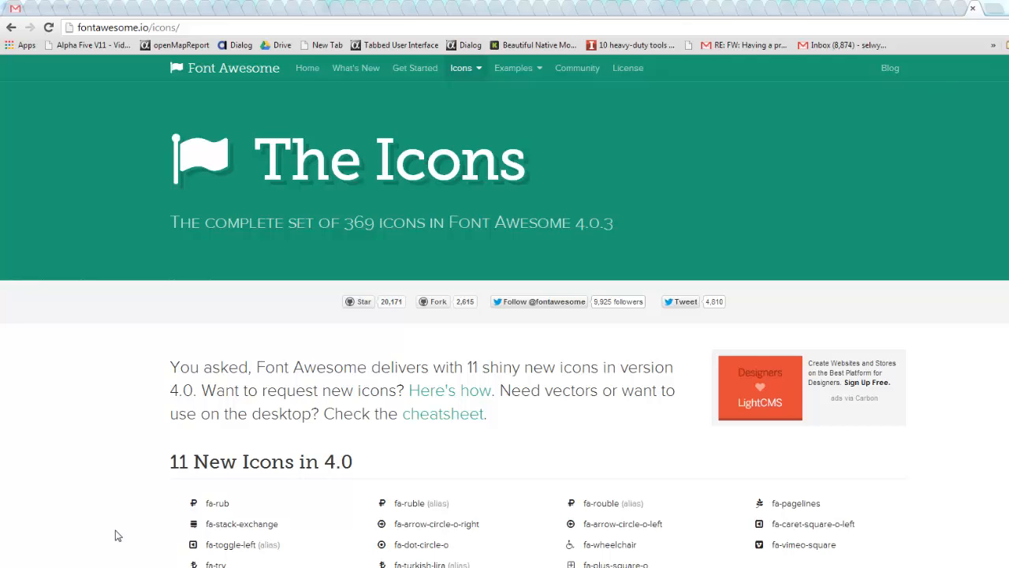
mouse_move(134, 189)
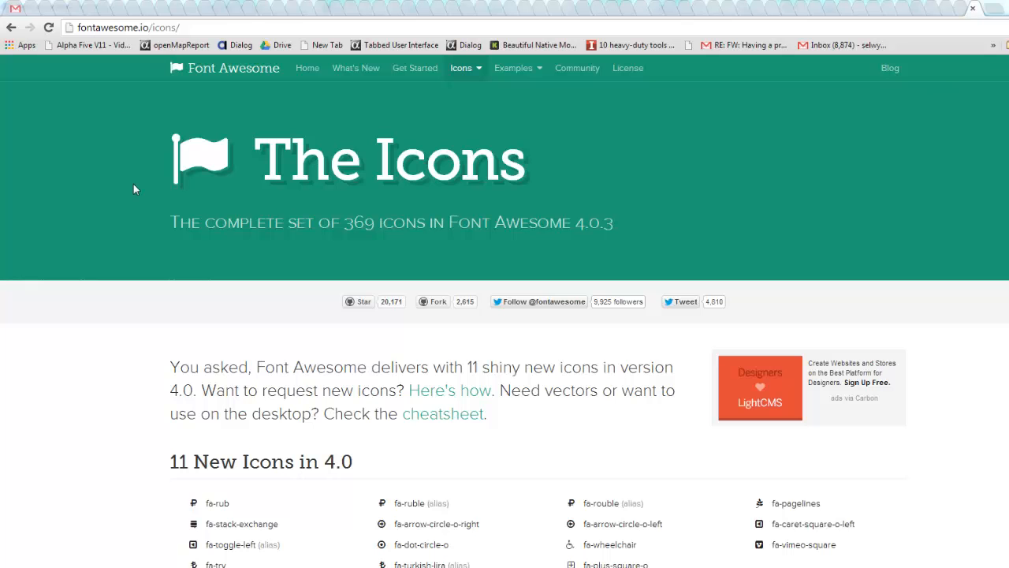
Navigate Explorer to c:\a5v12 and into its CSSIcons folder with font-awesome and fontello
scroll("down", 3)
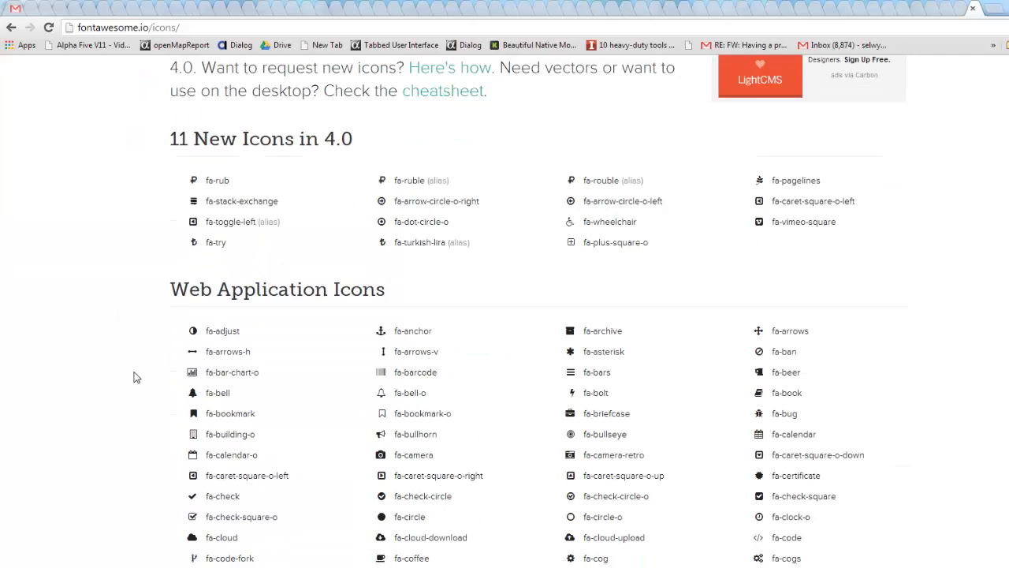
scroll("down", 3)
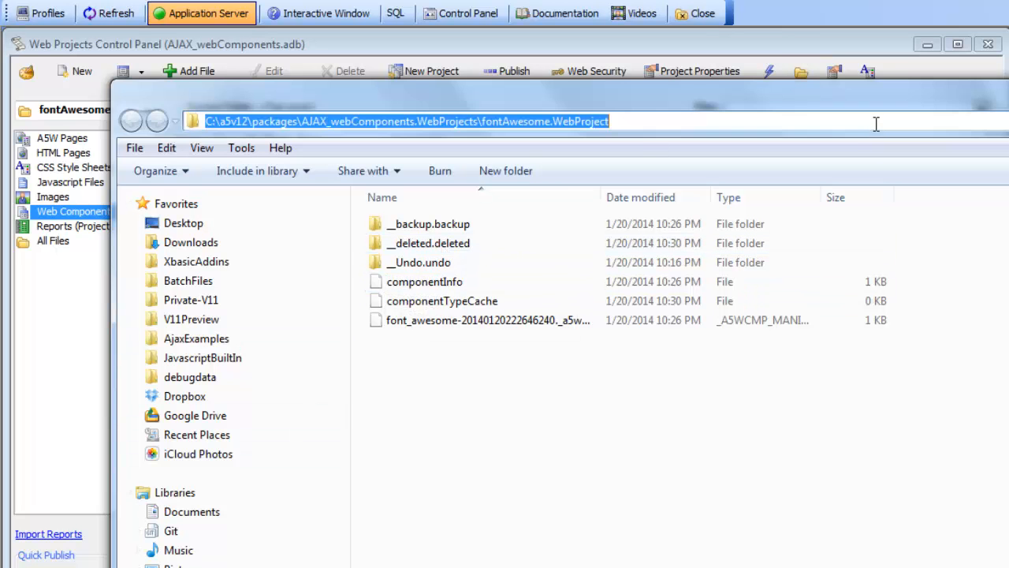
type("c")
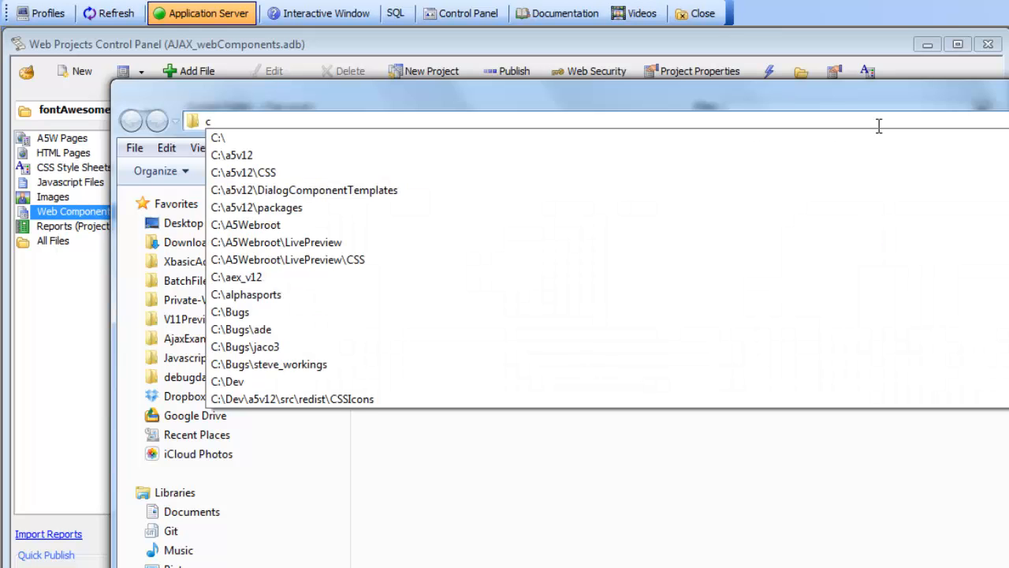
type(":\\a5v")
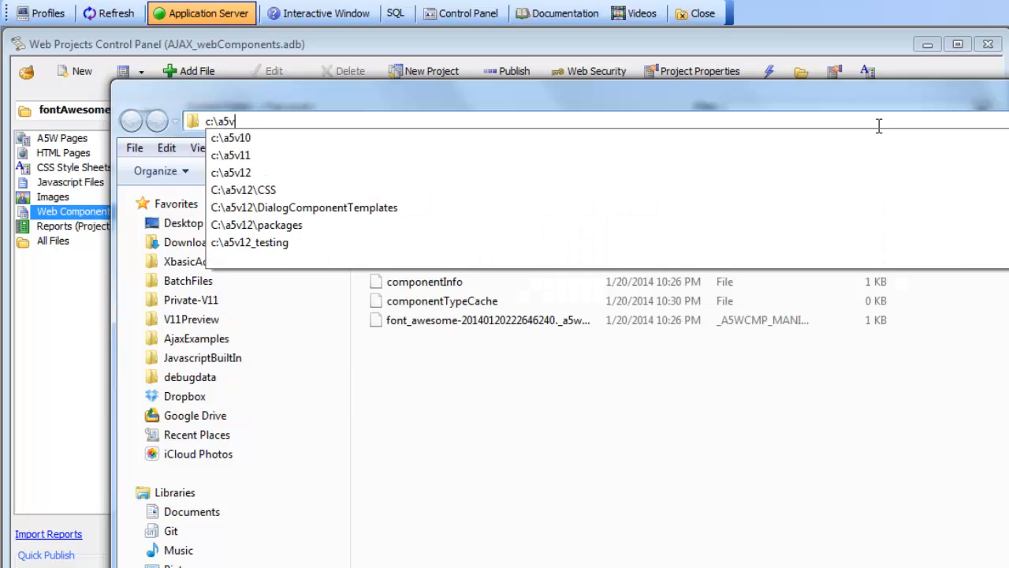
left_click(230, 172)
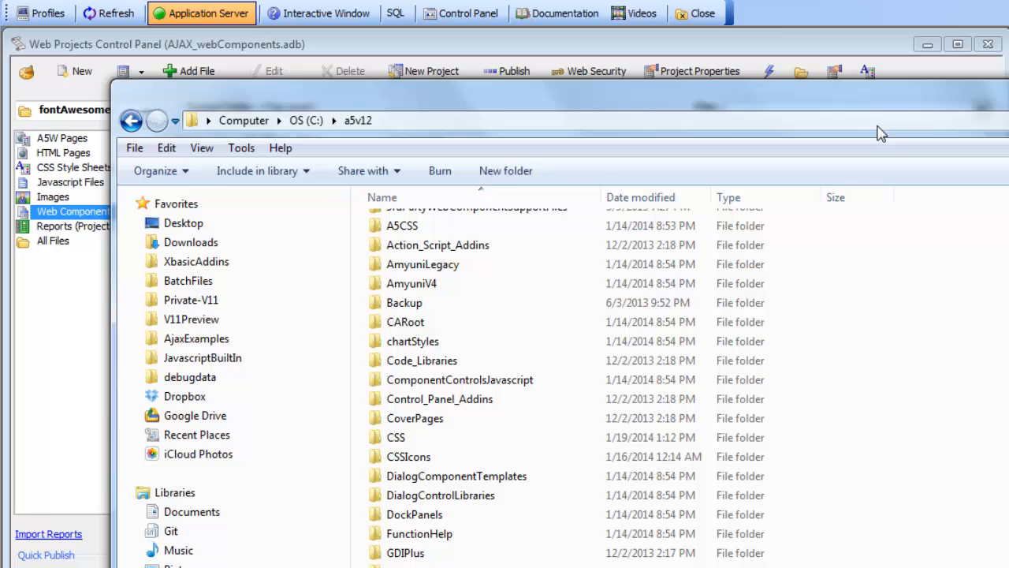
double_click(408, 457)
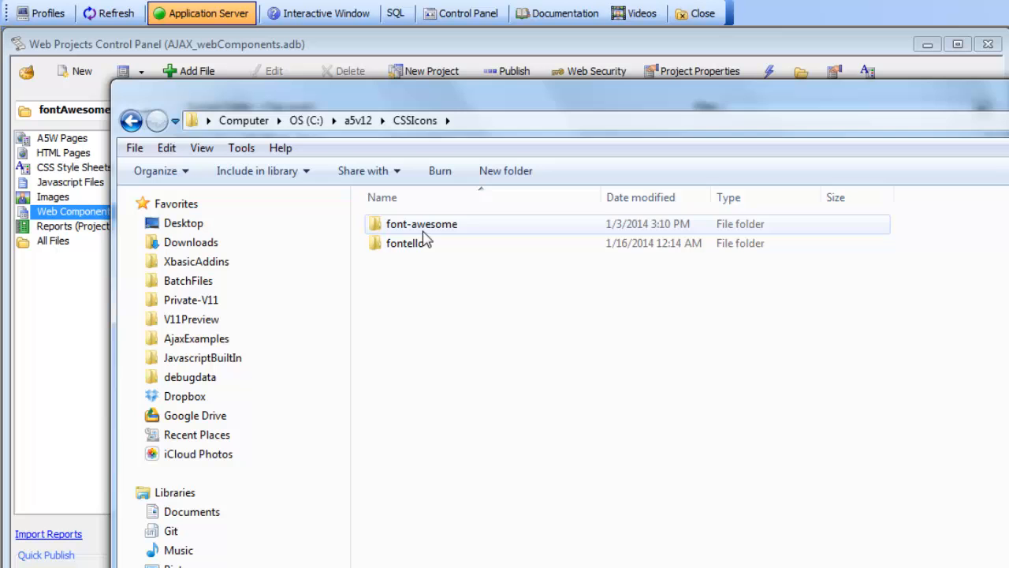
mouse_move(439, 160)
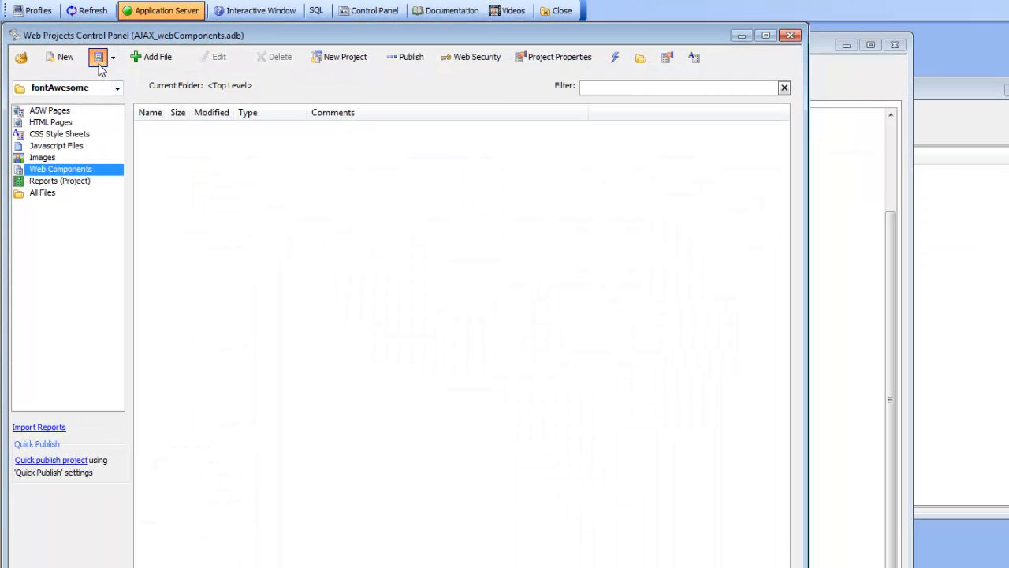
Build a UX component and set the button's layout to 'Image above text', selecting Image name
left_click(98, 57)
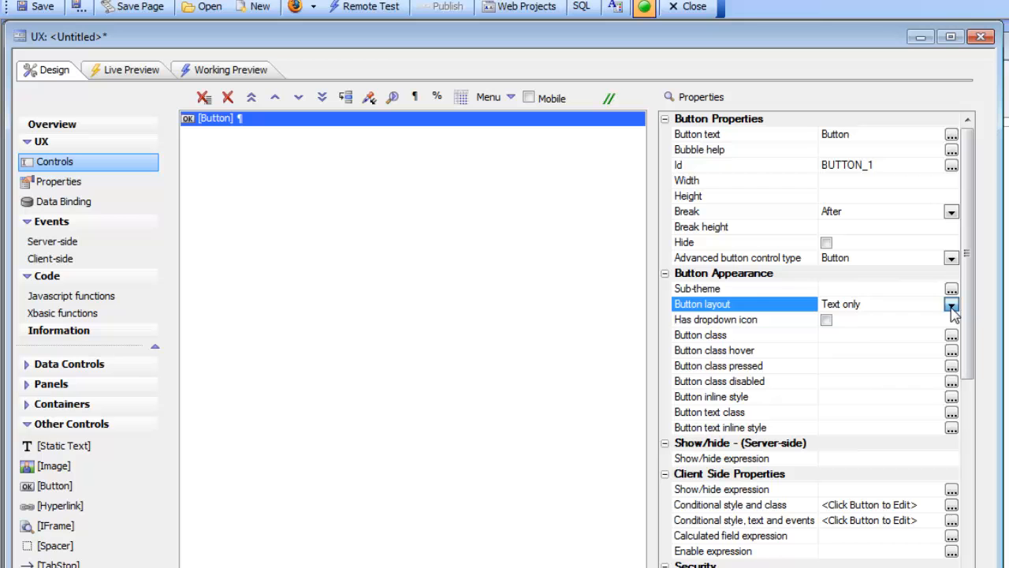
left_click(952, 303)
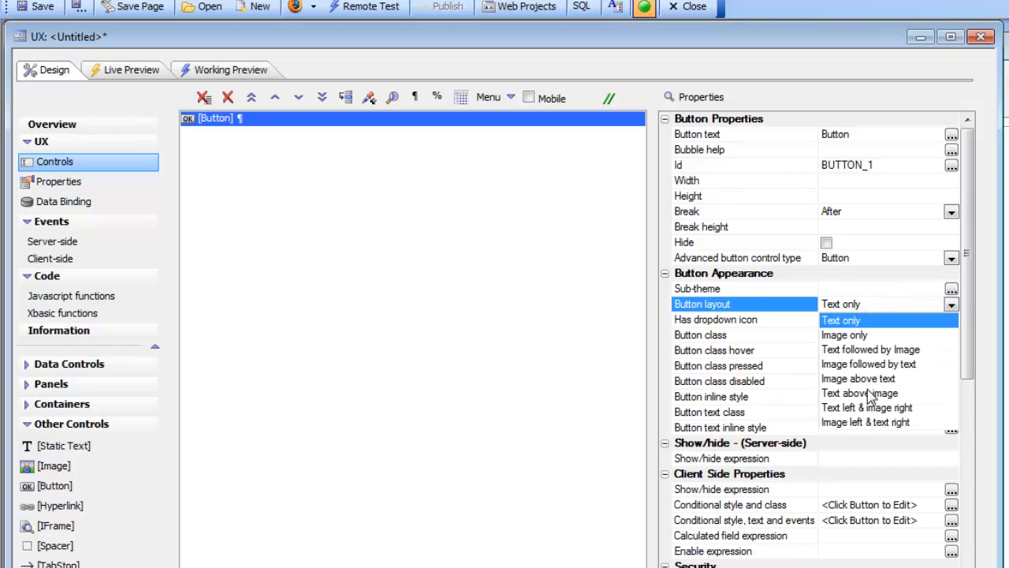
left_click(859, 378)
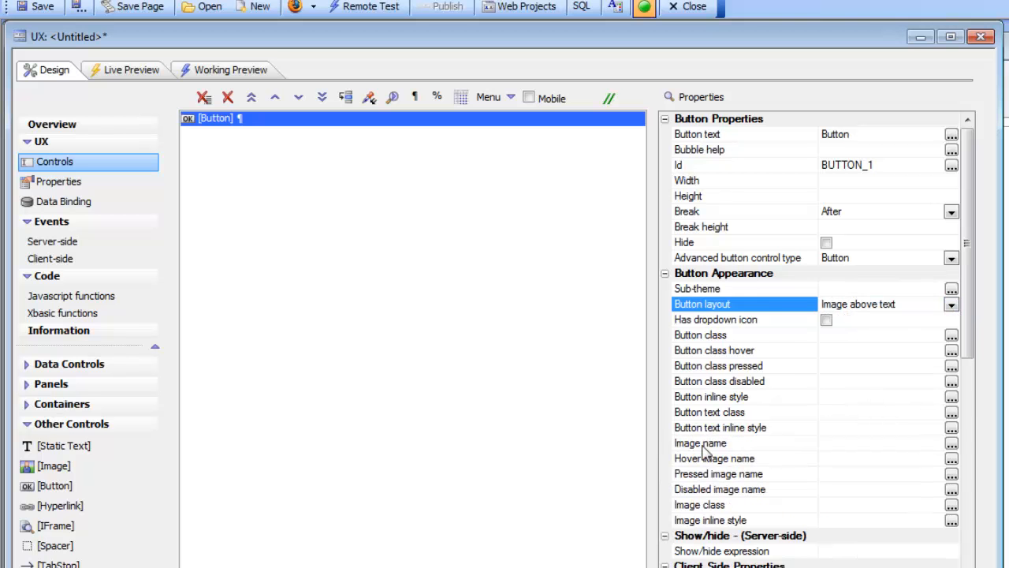
left_click(700, 441)
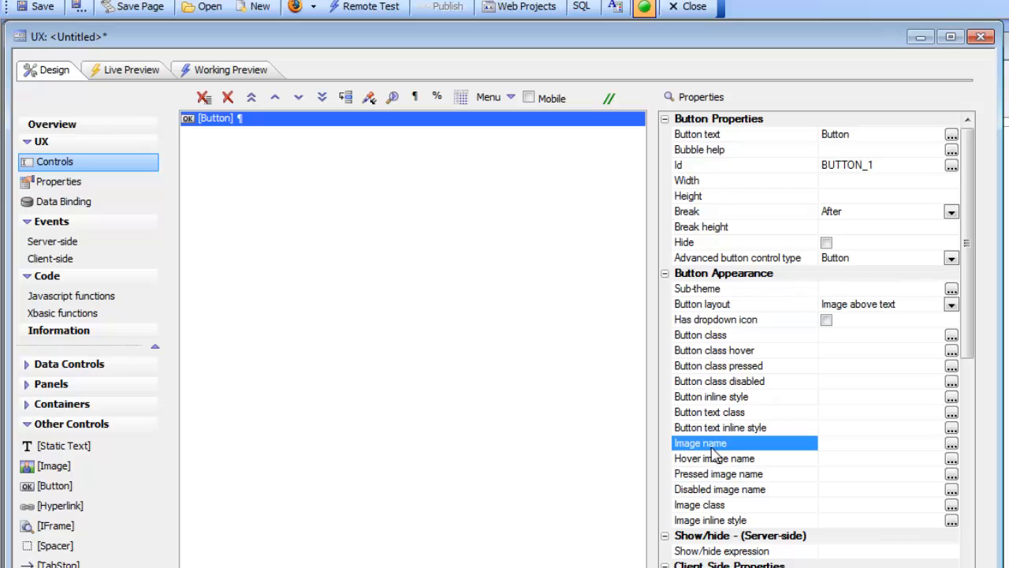
In component Properties, set CSS (Font) Icons to load the font-awesome library
left_click(58, 181)
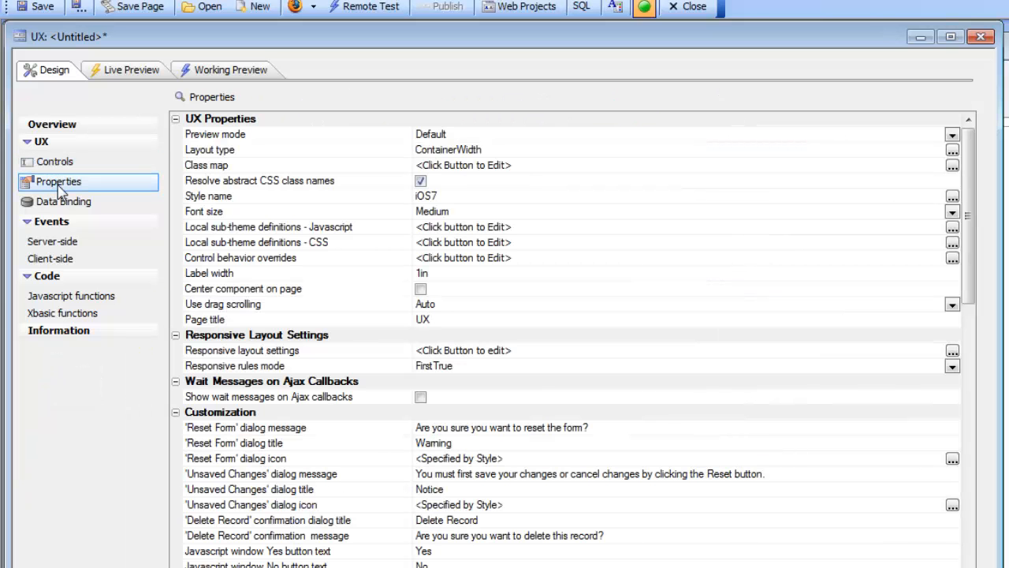
scroll("down", 3)
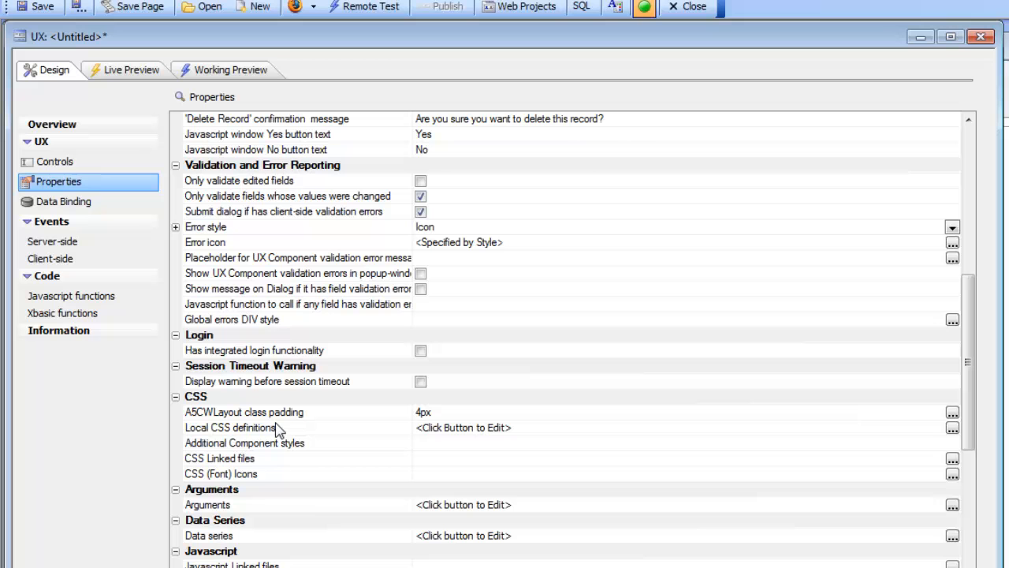
mouse_move(334, 482)
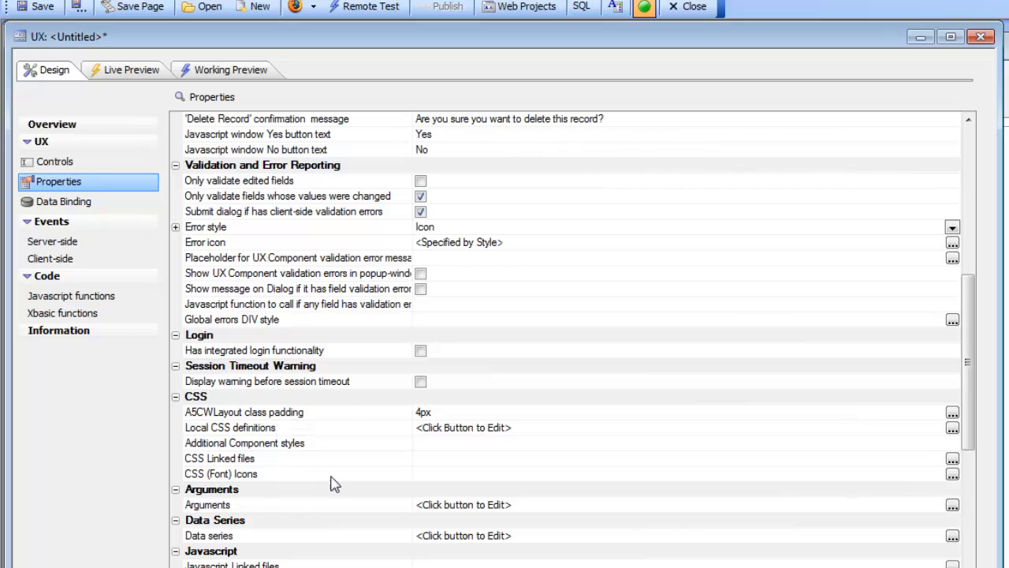
left_click(237, 473)
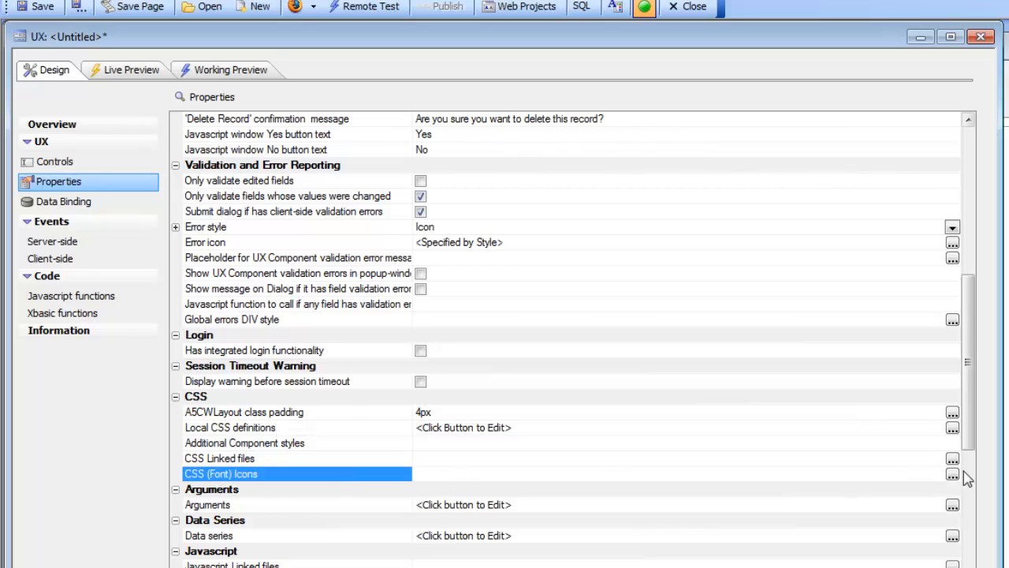
left_click(952, 473)
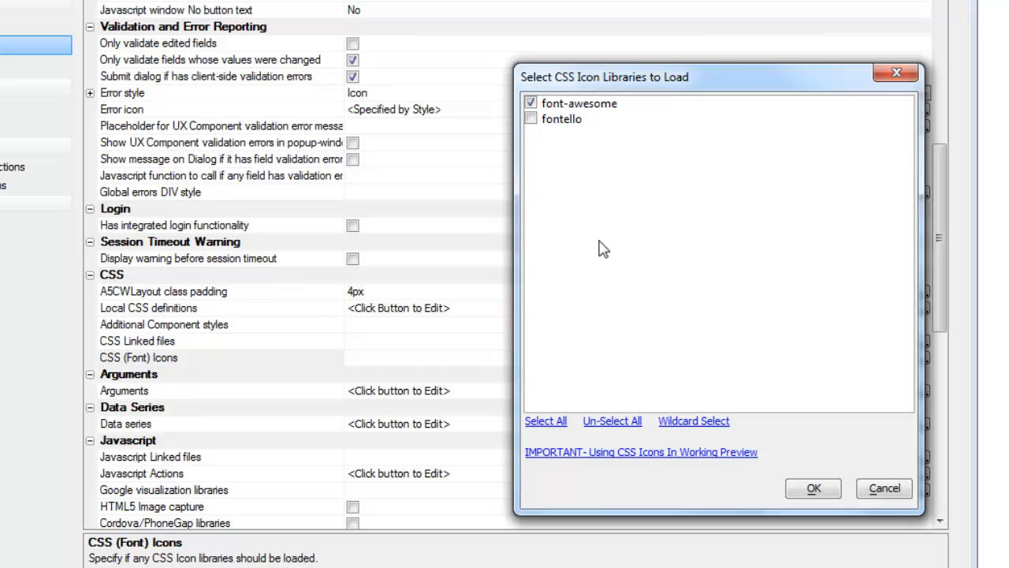
mouse_move(538, 150)
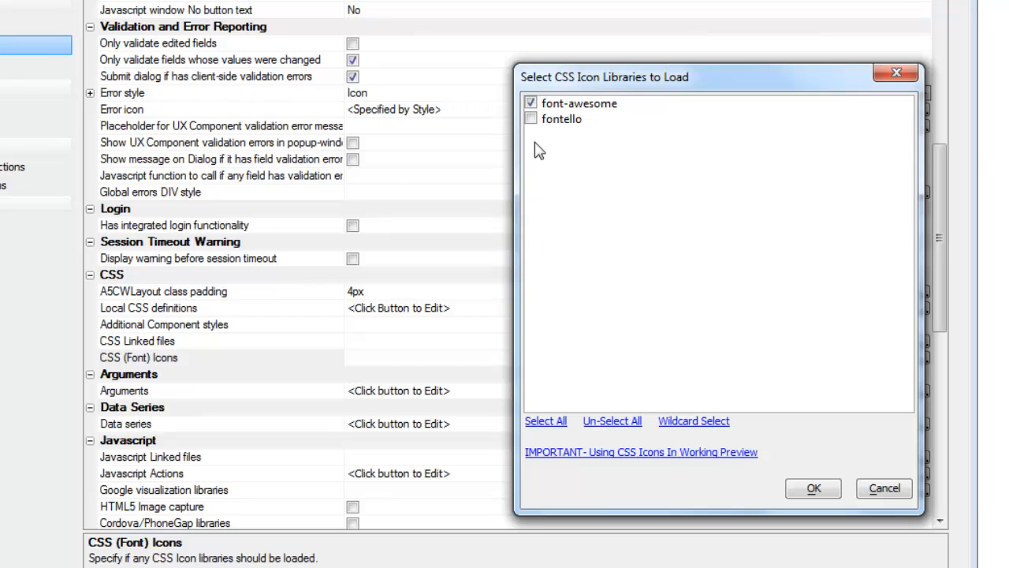
mouse_move(576, 169)
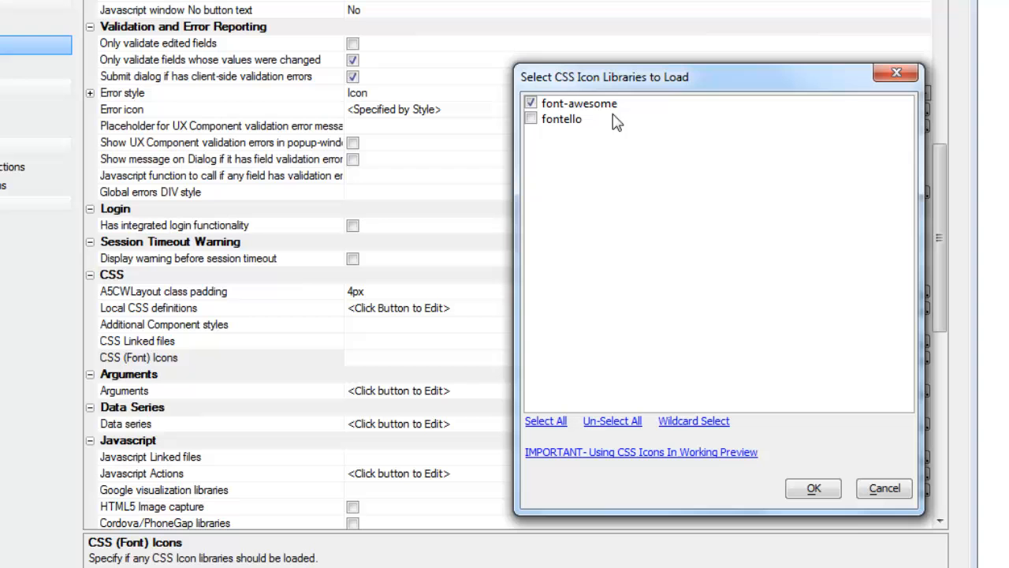
left_click(814, 489)
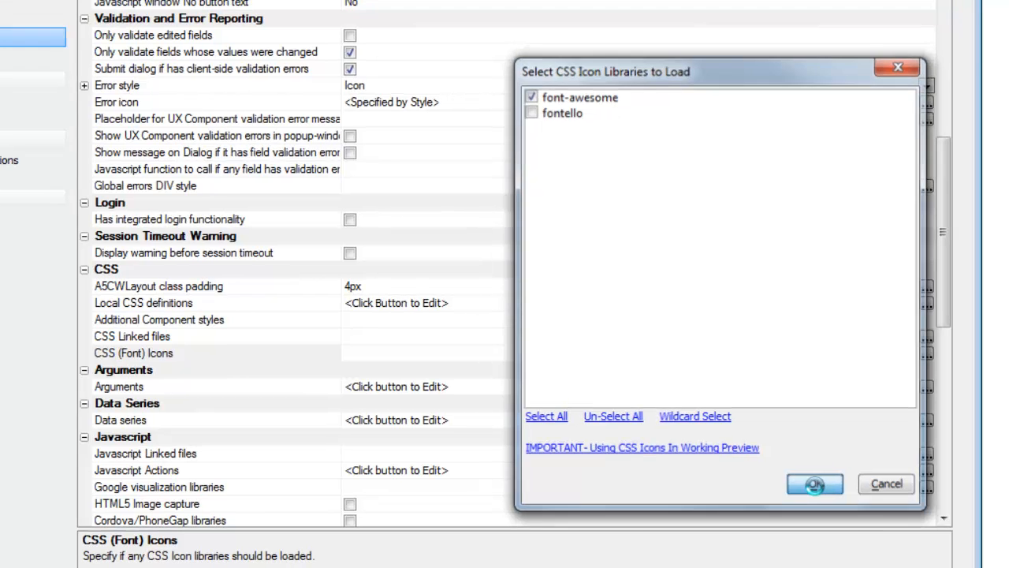
left_click(814, 483)
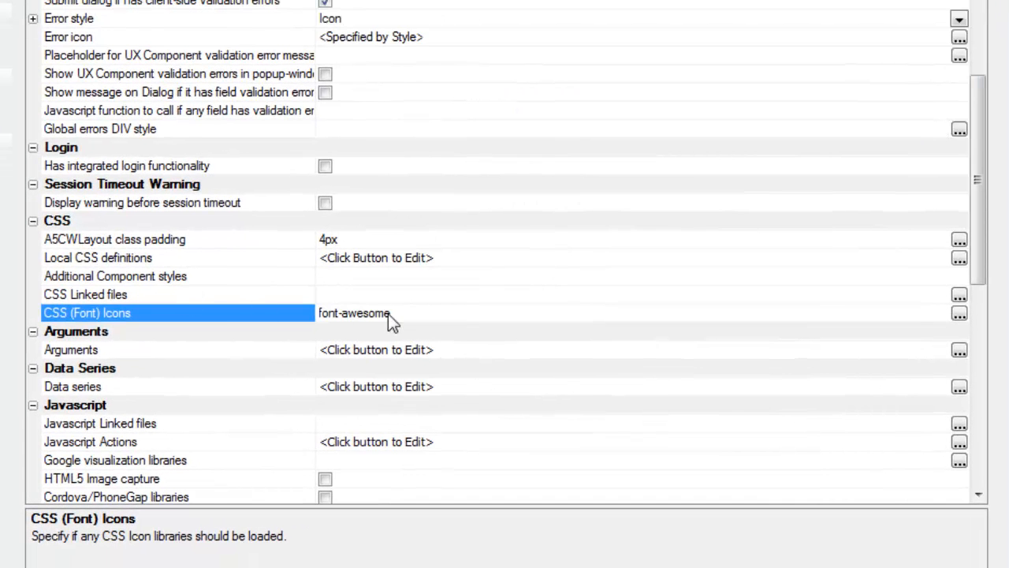
mouse_move(265, 302)
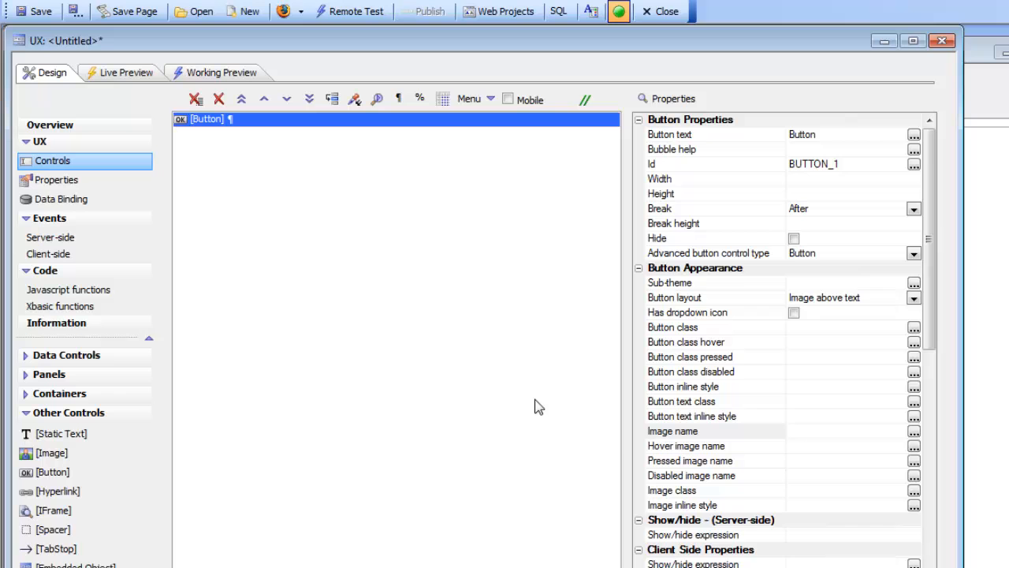
left_click(671, 430)
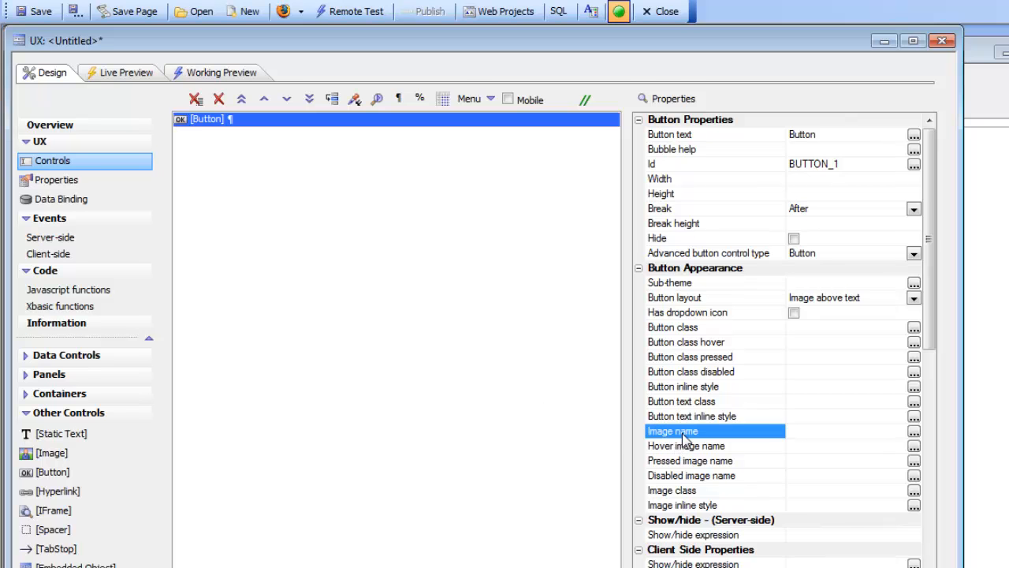
left_click(914, 432)
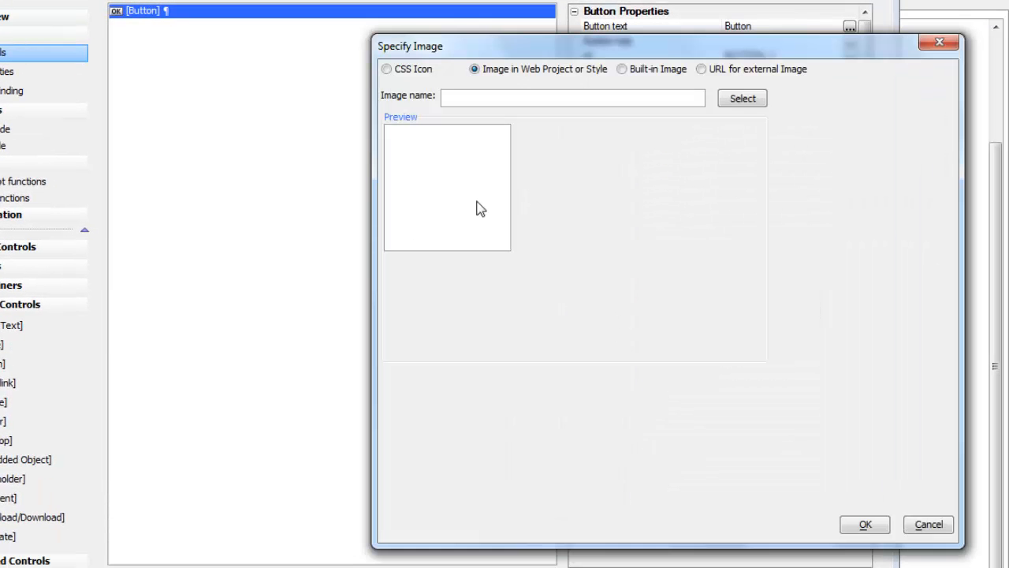
mouse_move(707, 85)
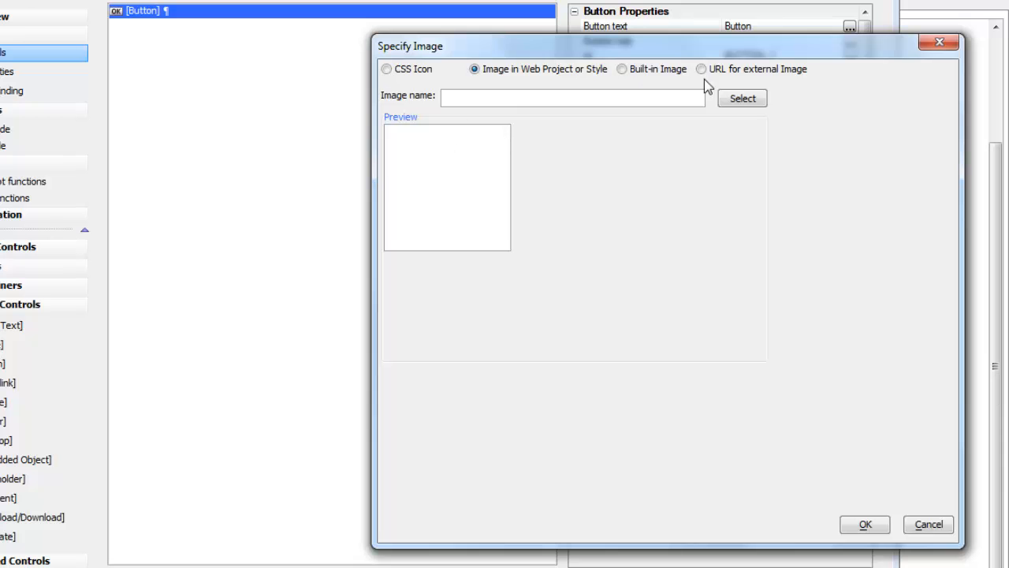
left_click(622, 69)
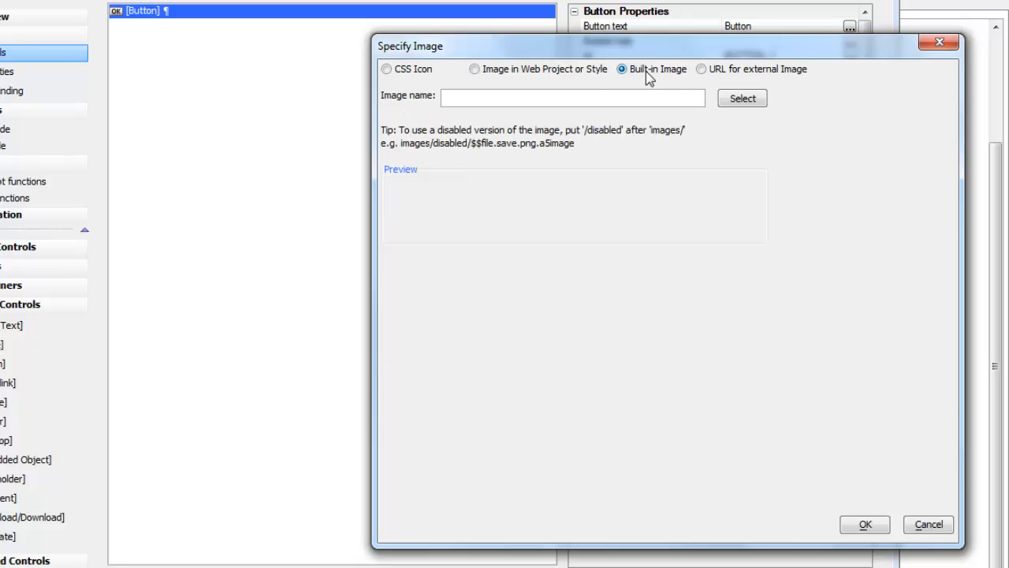
left_click(741, 98)
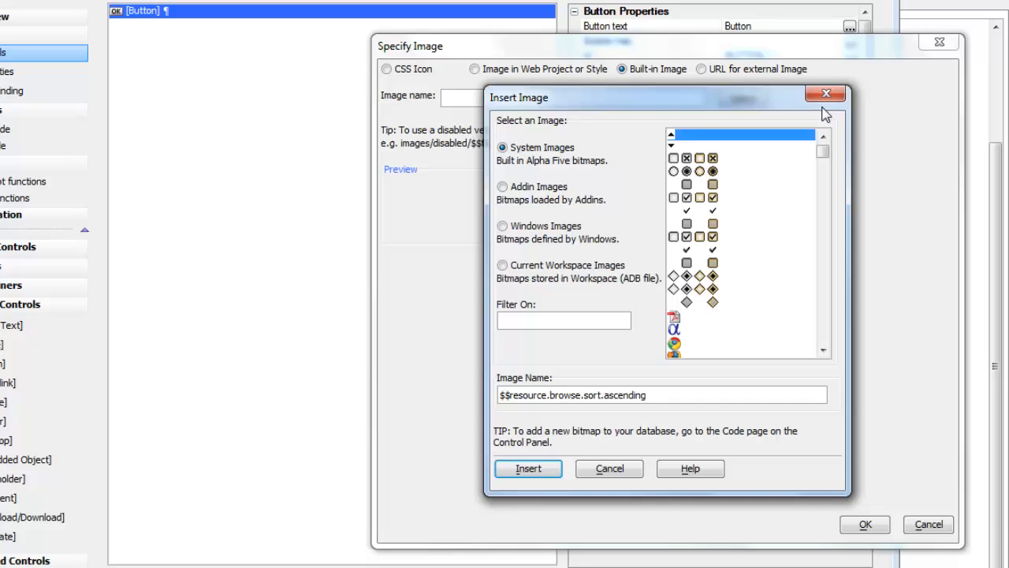
left_click(826, 95)
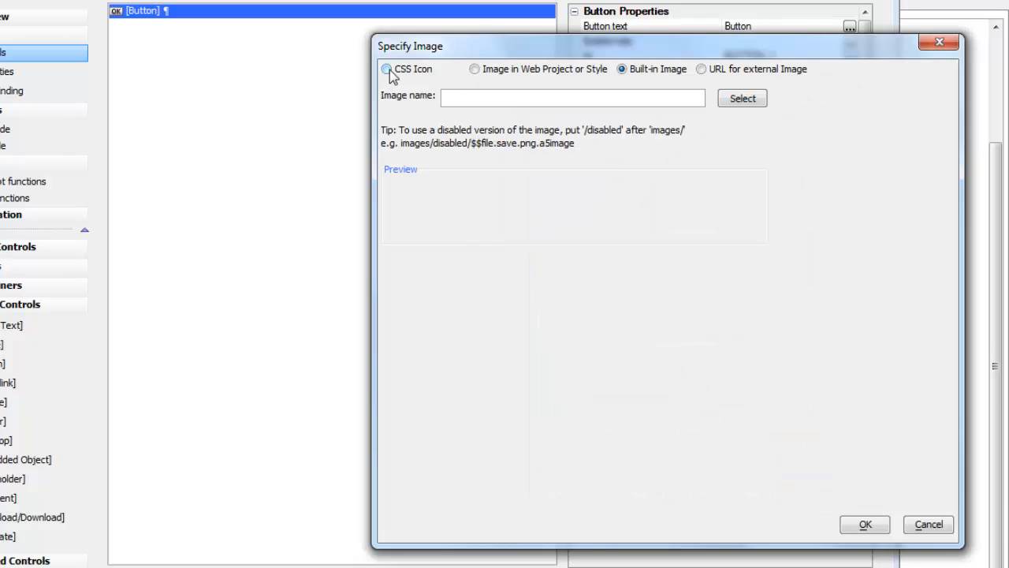
Make the button image a CSS Icon sourced from font-awesome and bring up its icon picker
left_click(385, 69)
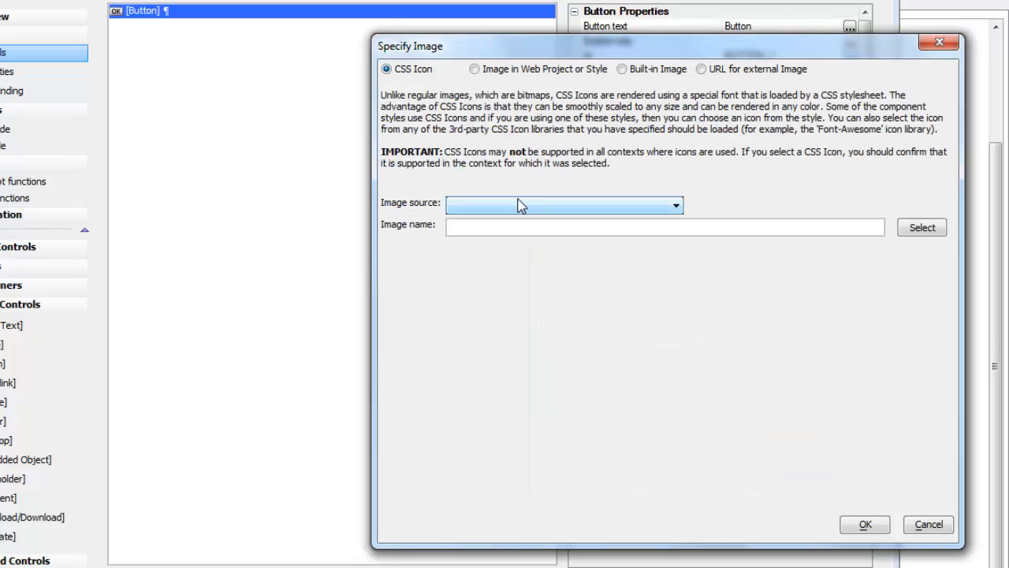
mouse_move(523, 211)
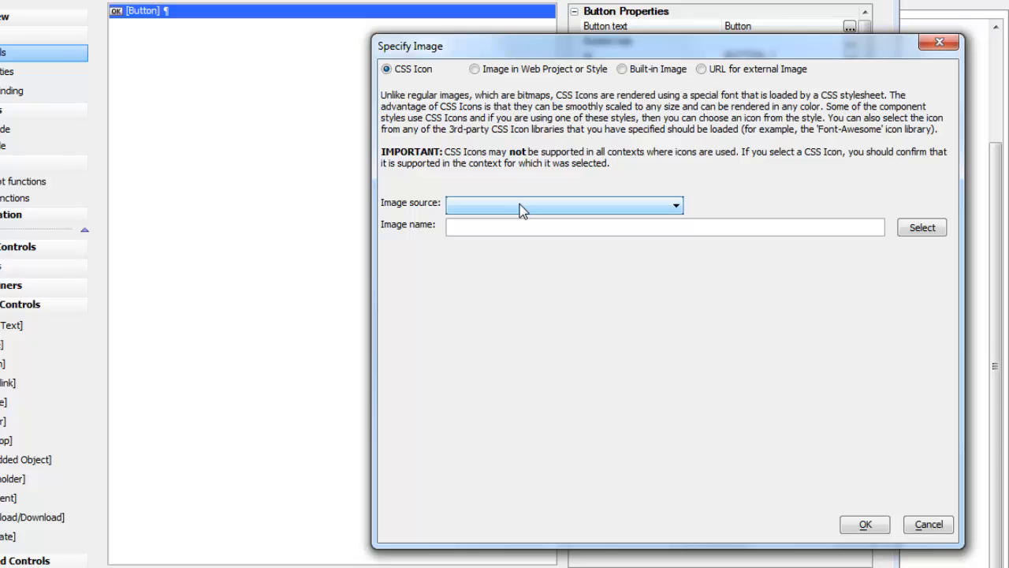
left_click(675, 205)
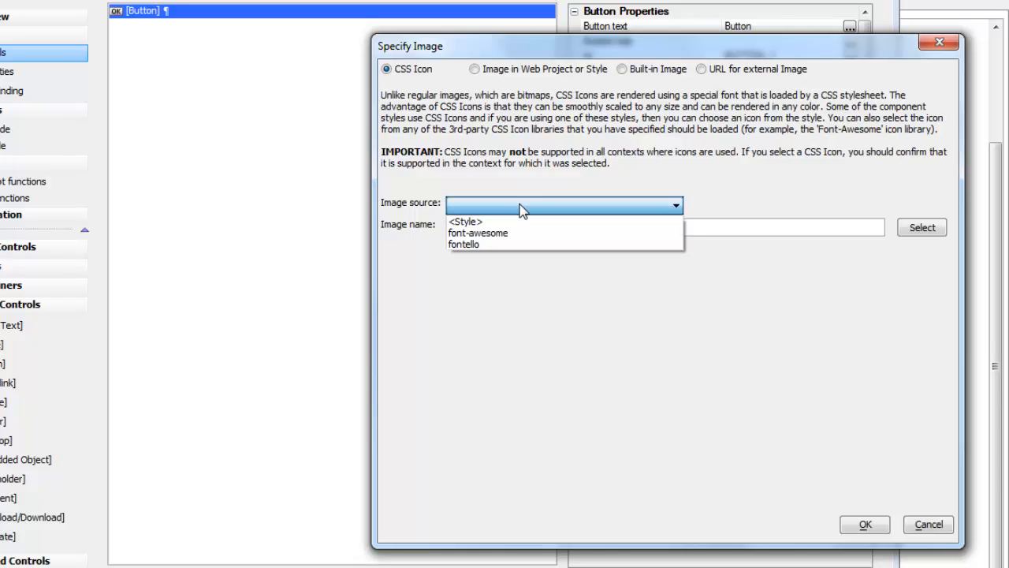
mouse_move(561, 221)
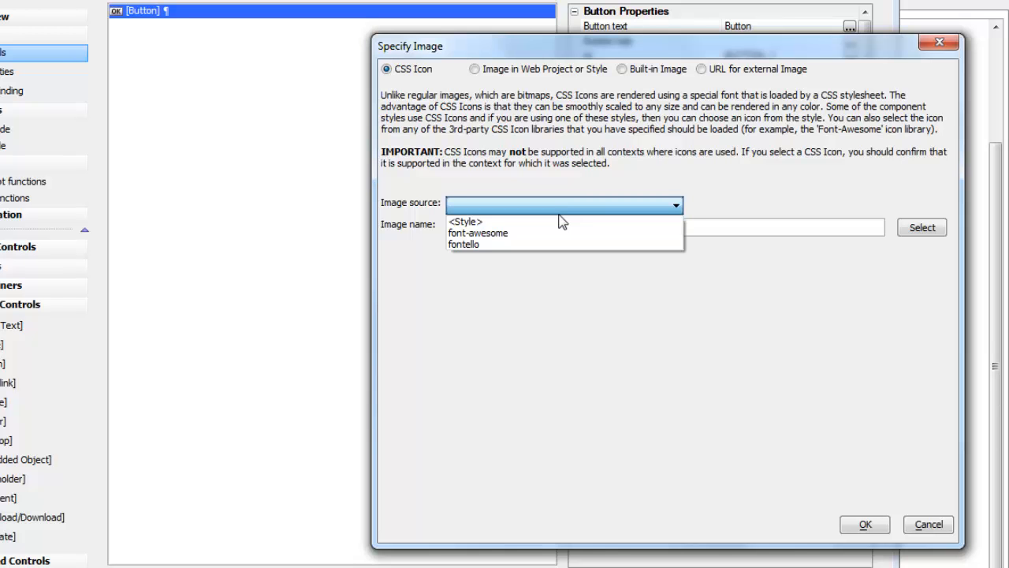
mouse_move(551, 221)
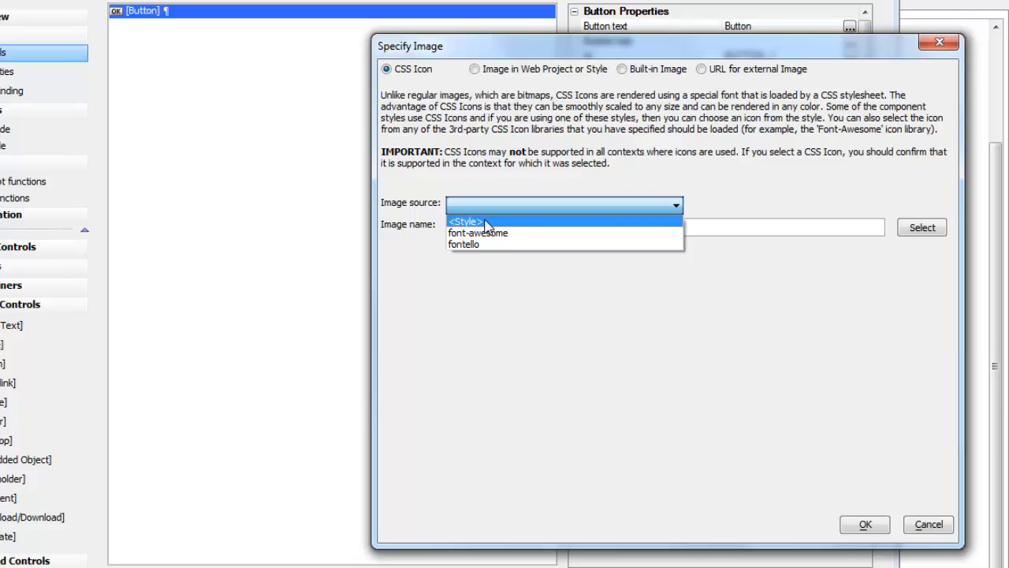
mouse_move(476, 233)
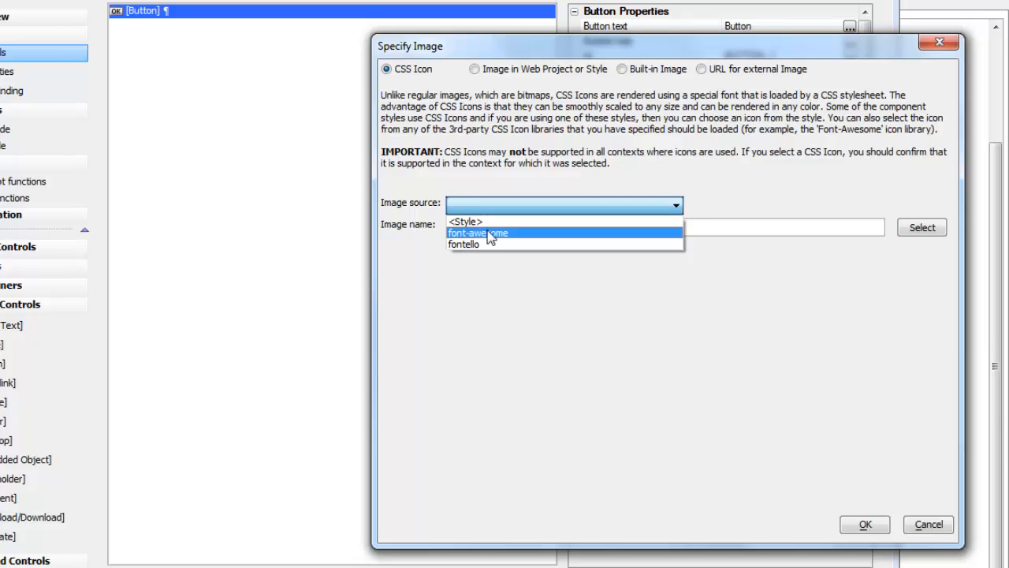
mouse_move(464, 242)
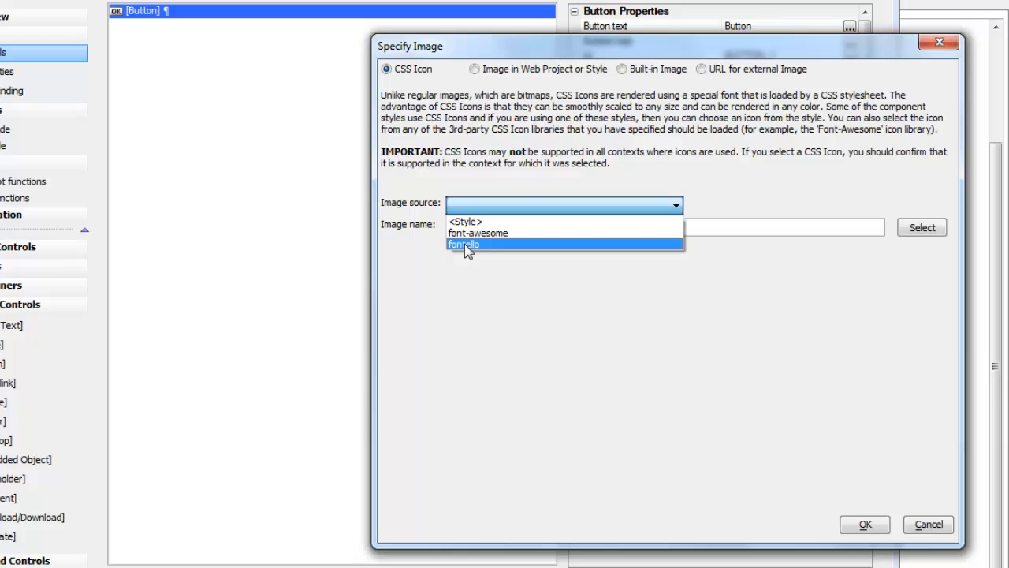
mouse_move(476, 233)
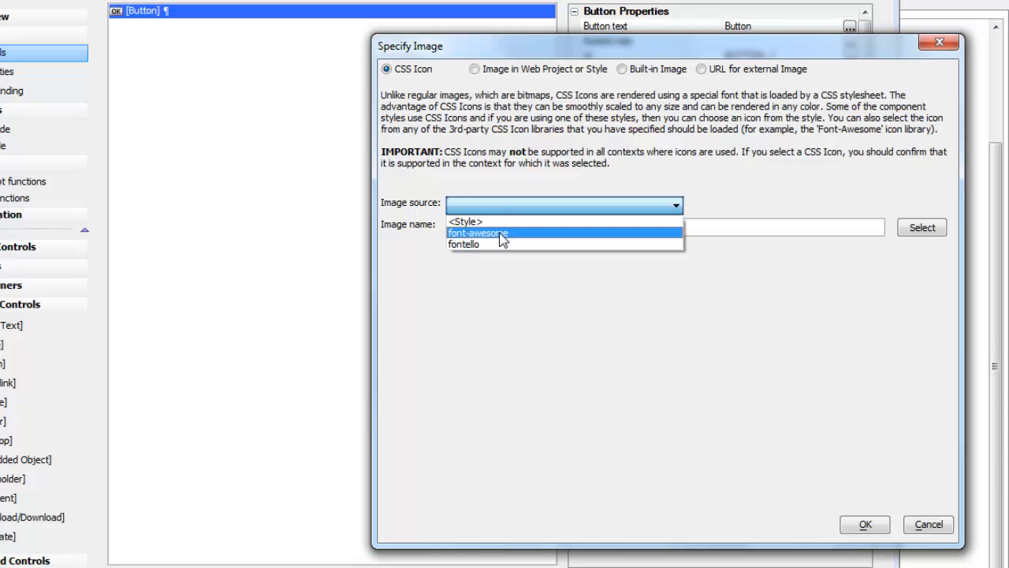
left_click(476, 233)
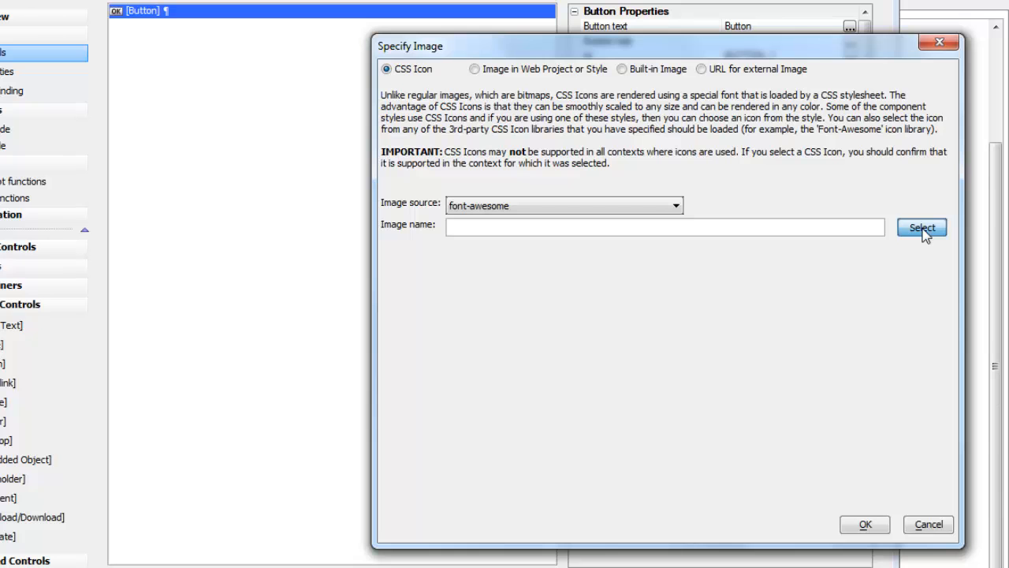
left_click(921, 227)
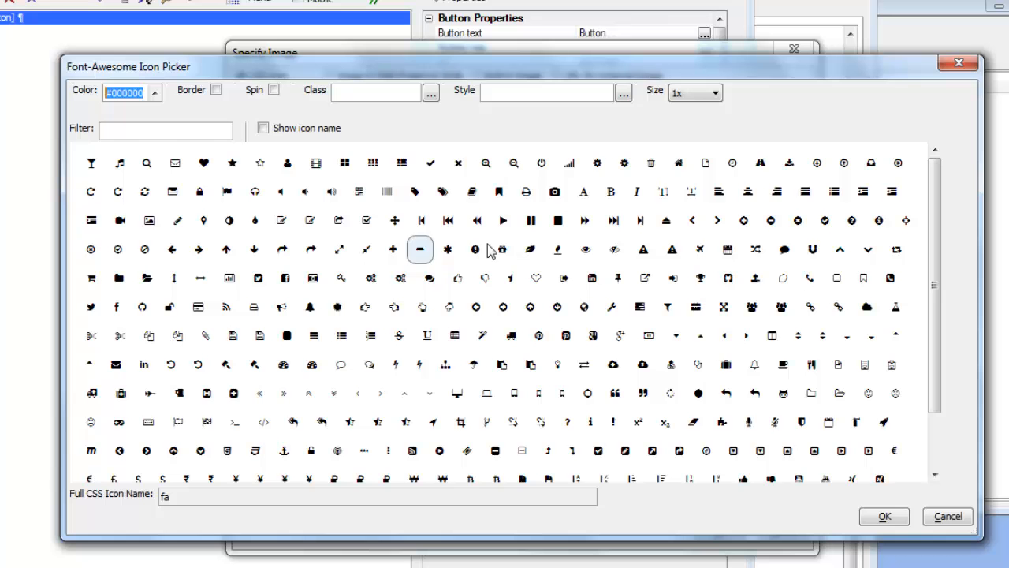
Enlarge the Font-Awesome icon previews through 2x, 3x, 4x and 5x
scroll("down", 3)
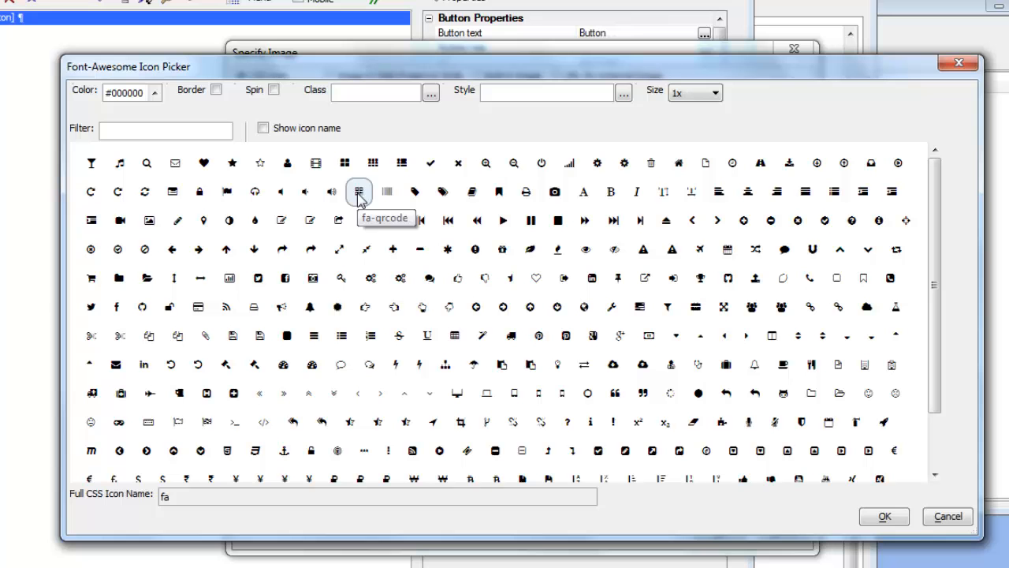
mouse_move(513, 123)
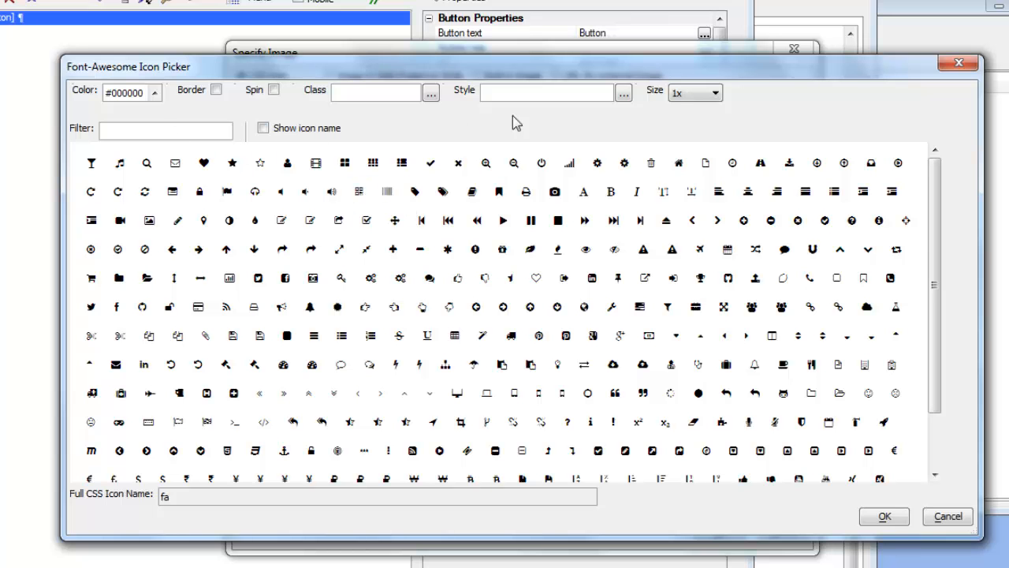
left_click(693, 92)
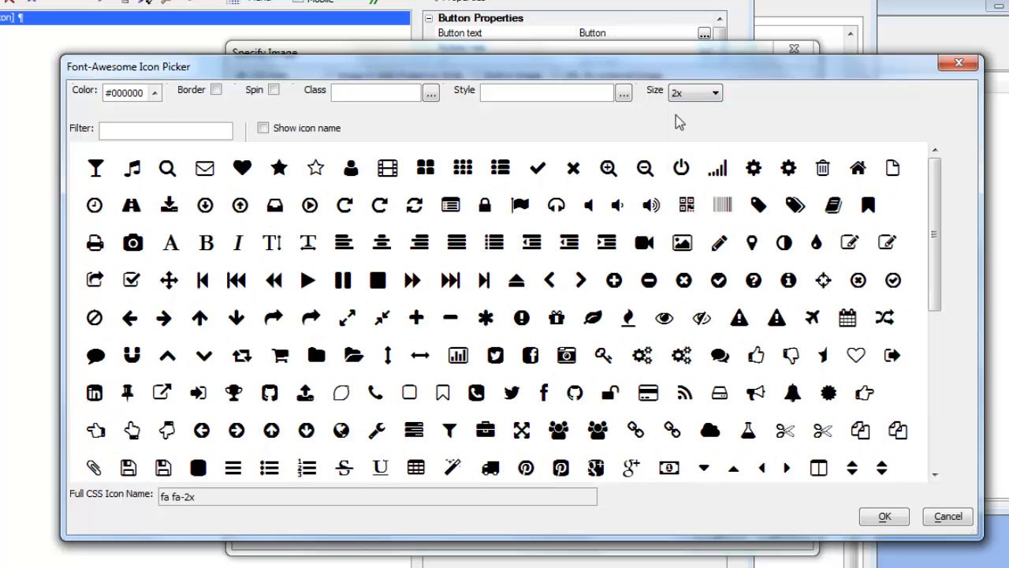
left_click(716, 92)
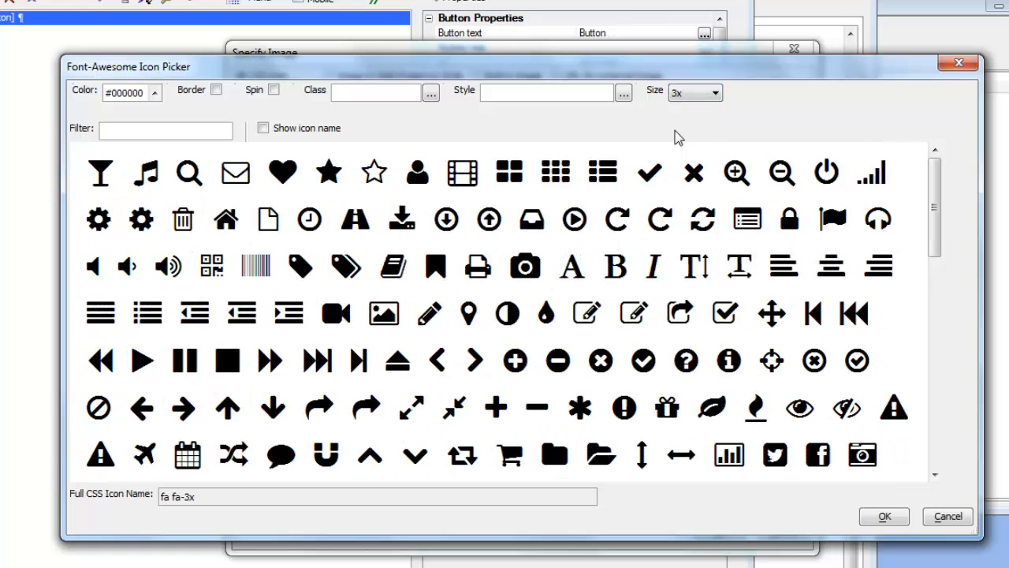
left_click(713, 92)
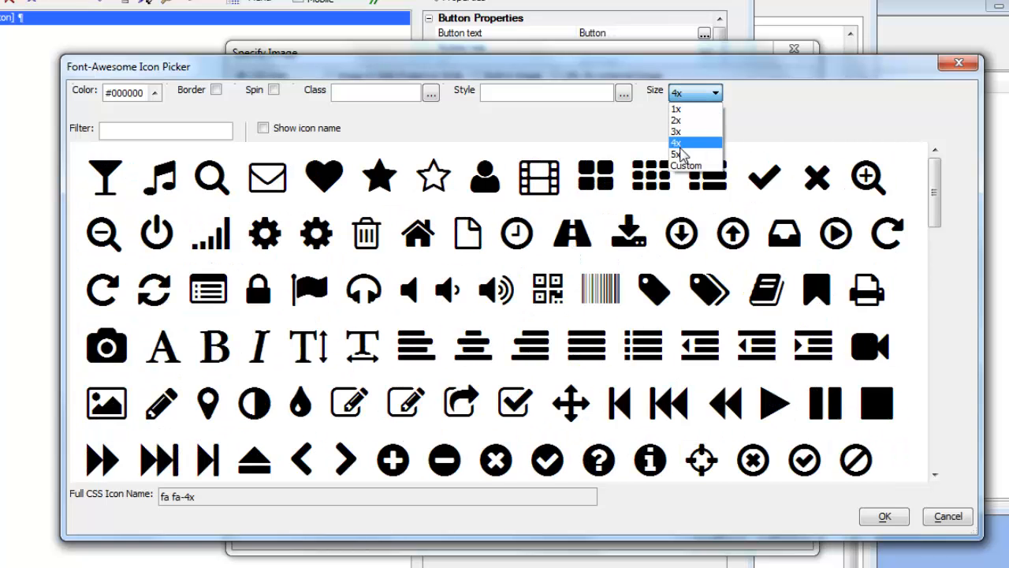
left_click(675, 154)
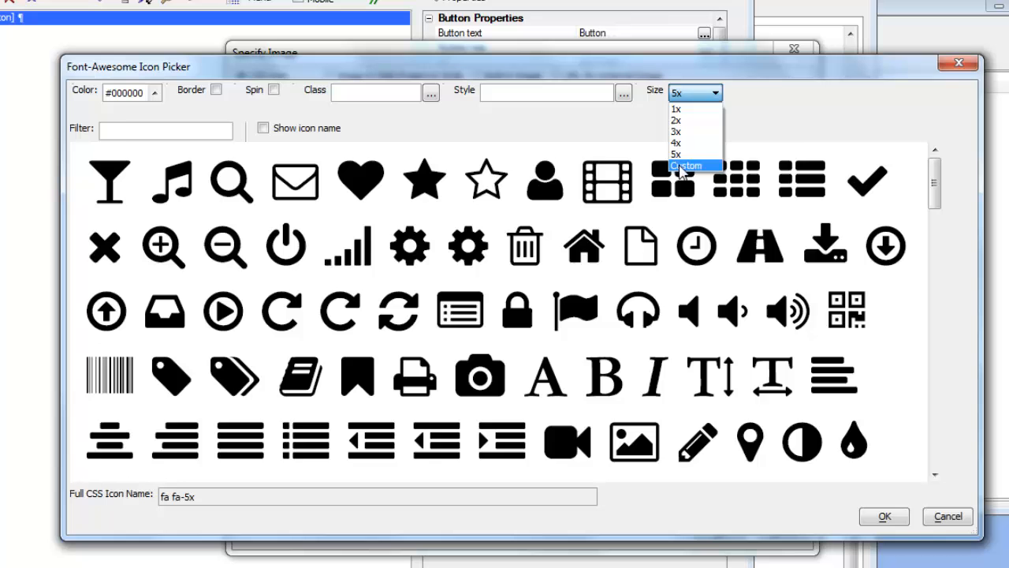
Switch to a Custom icon size and slide it to about 95 px
left_click(688, 165)
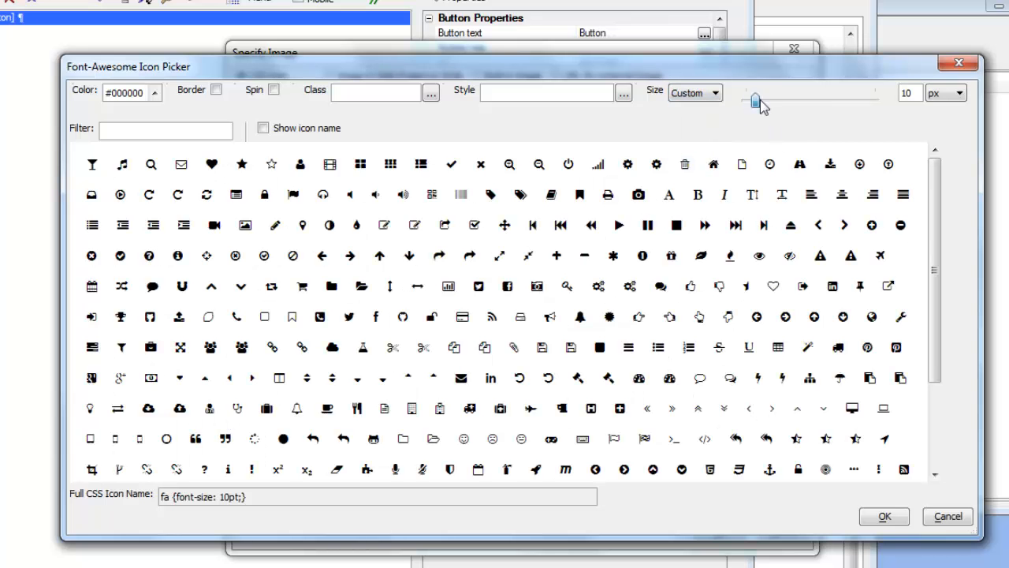
left_click_drag(753, 98, 832, 97)
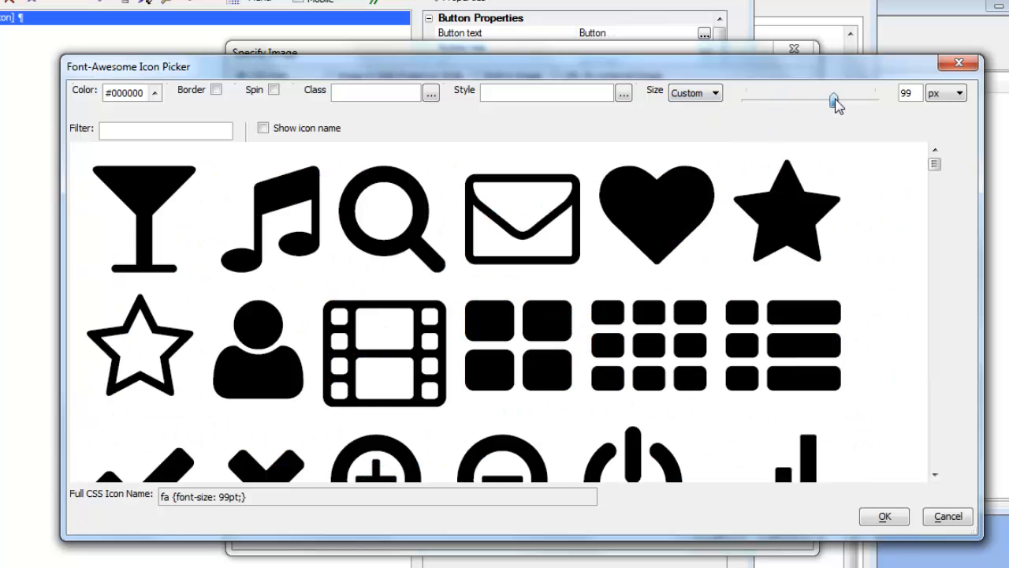
left_click_drag(832, 98, 804, 98)
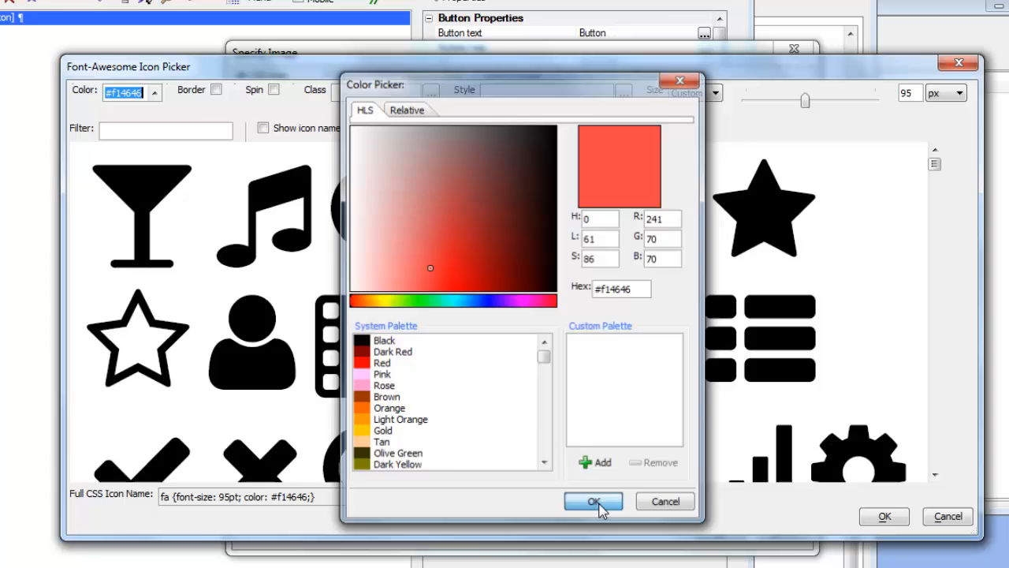
Apply red #f14646 to the icons, add a border, and try Spin before leaving it off
left_click(593, 501)
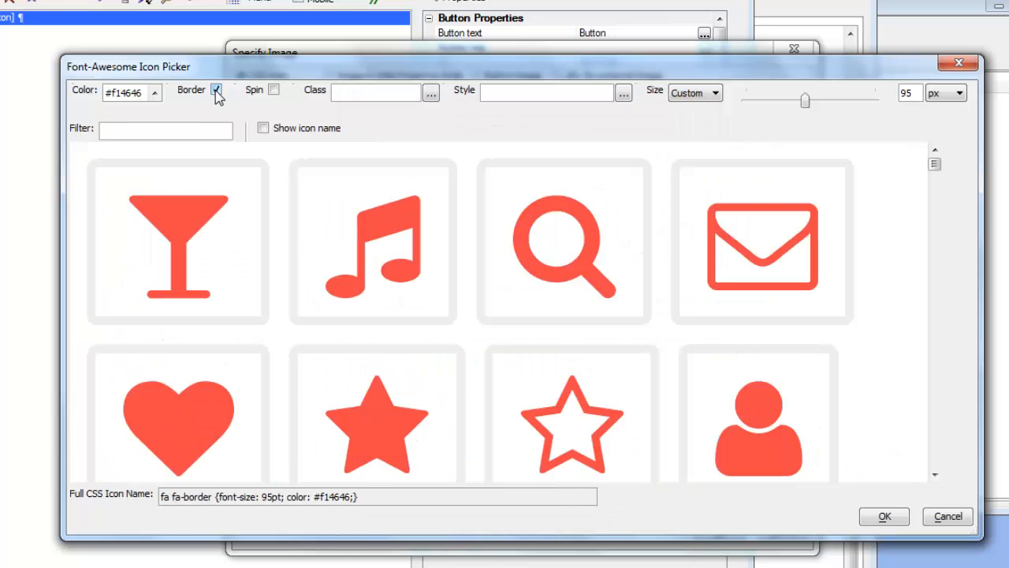
left_click(215, 89)
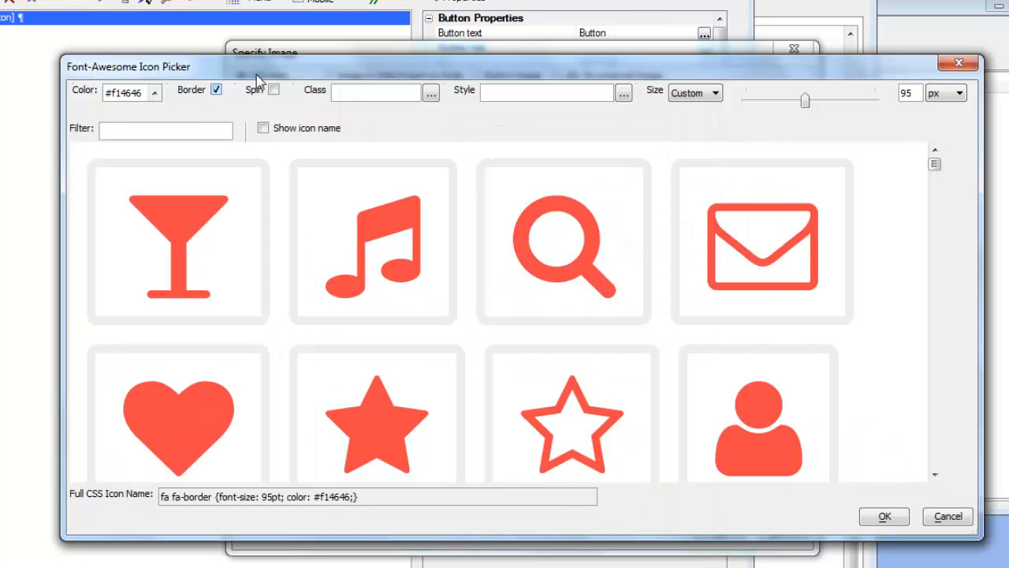
left_click(274, 89)
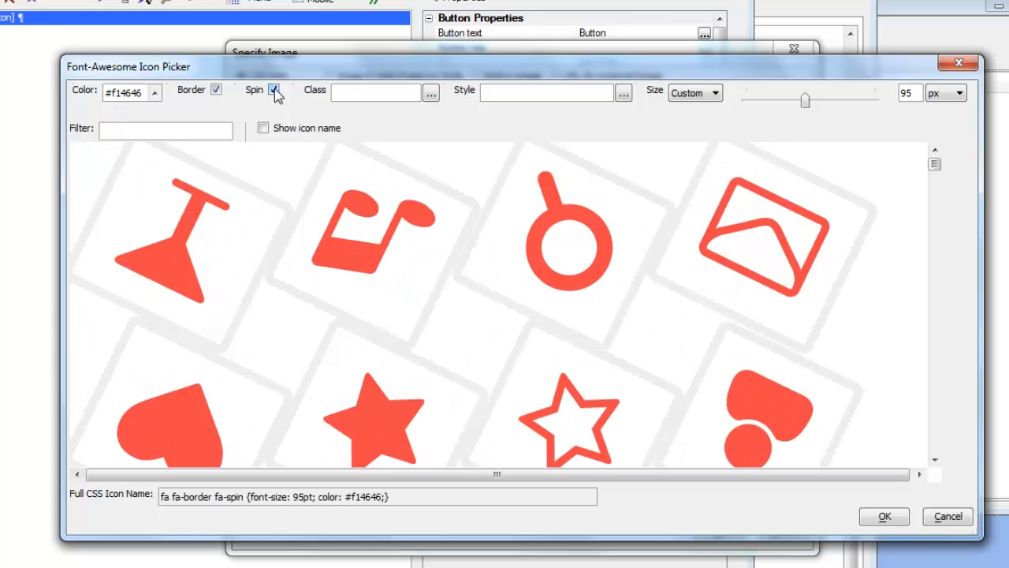
left_click(272, 88)
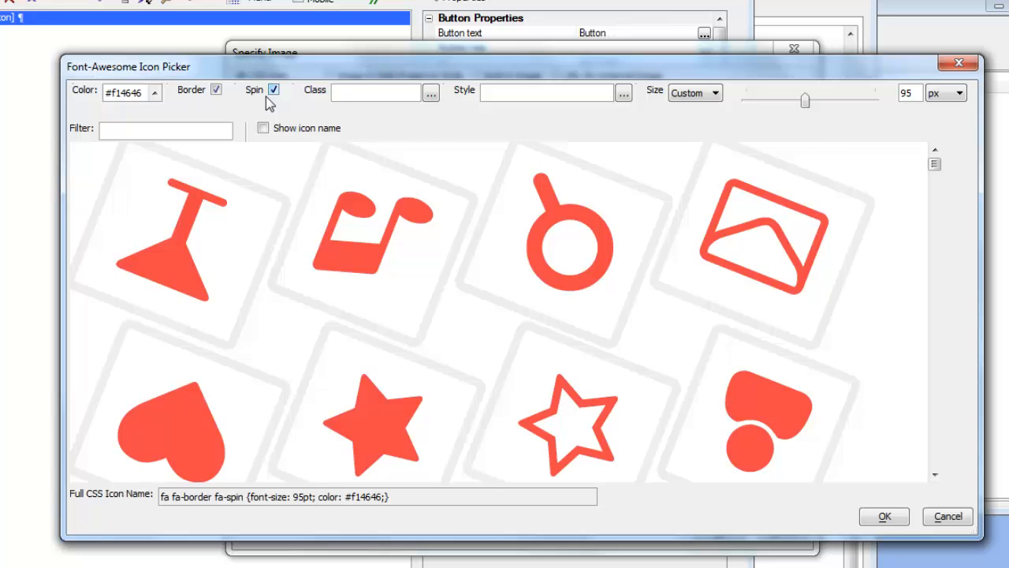
left_click(274, 89)
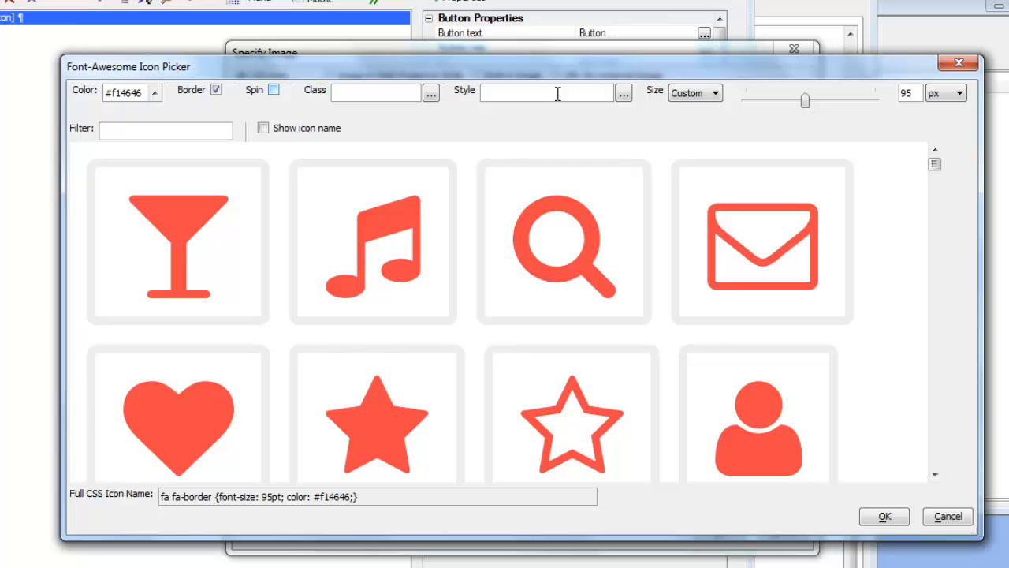
left_click(177, 240)
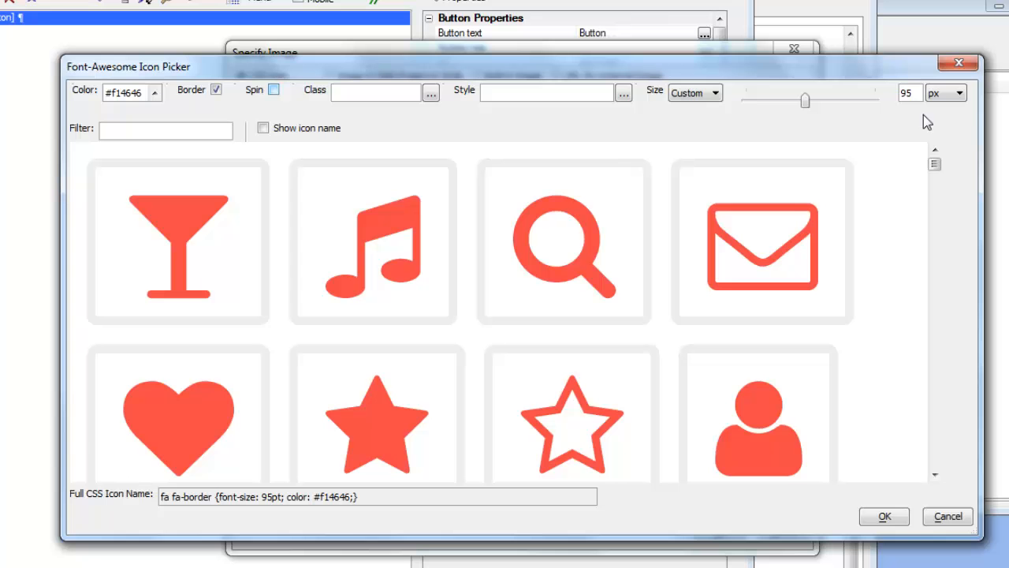
Set the icon size to 3x and choose the signal-bars icon as the button image
left_click(692, 91)
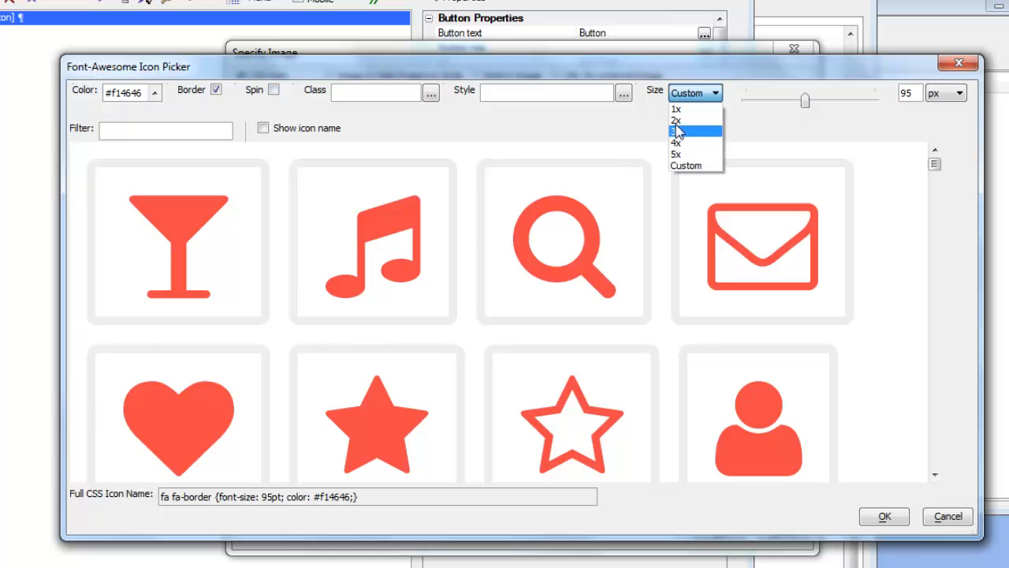
left_click(675, 132)
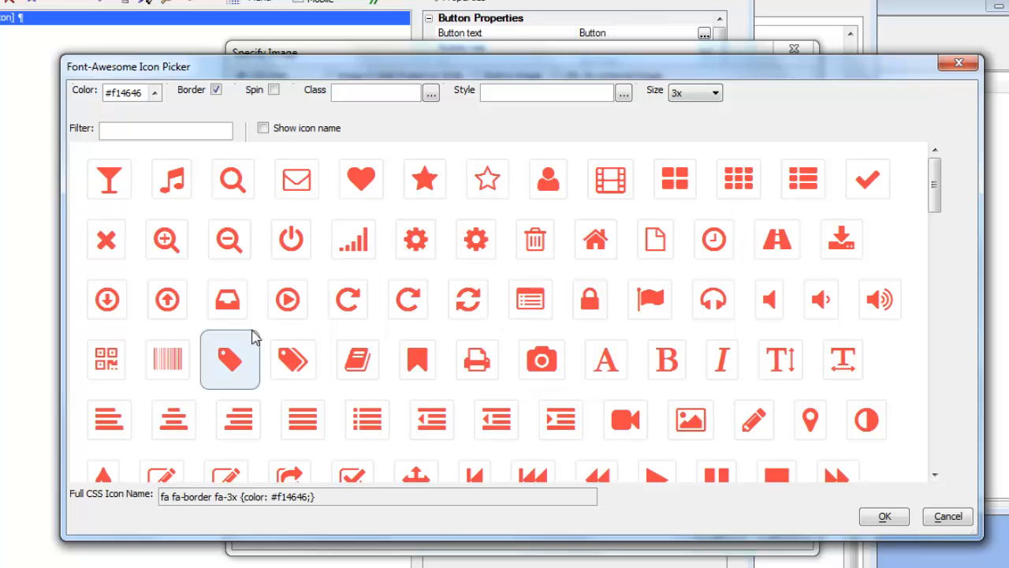
left_click(353, 240)
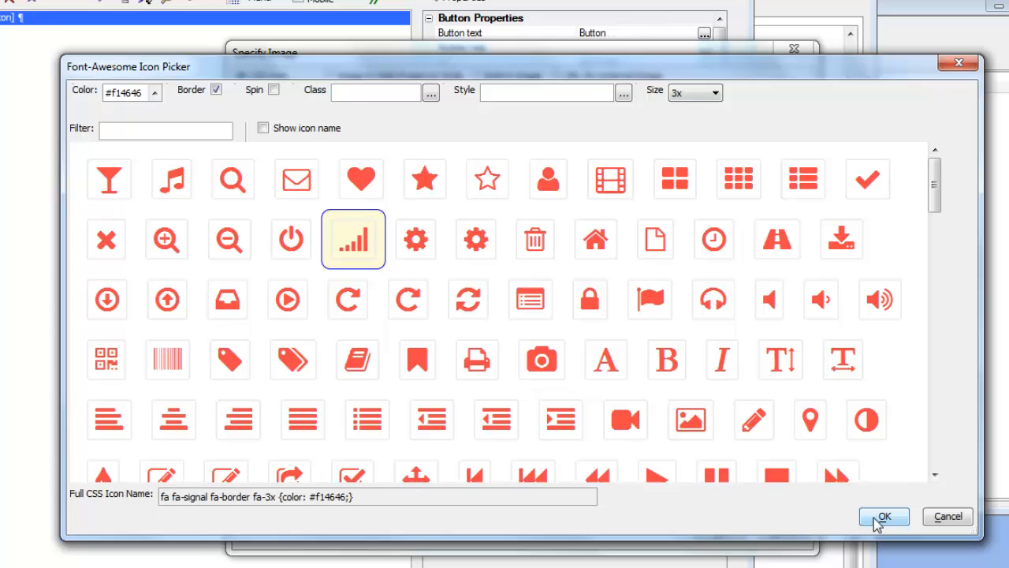
left_click(883, 517)
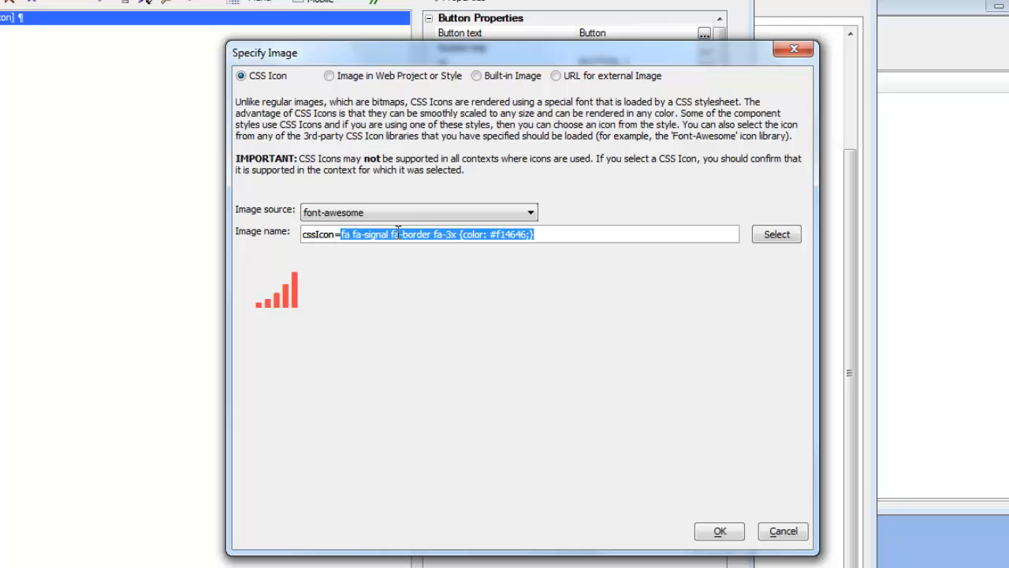
Review the fa fa-signal fa-border fa-3x #f14646 icon string and apply it as Image name
left_click(344, 234)
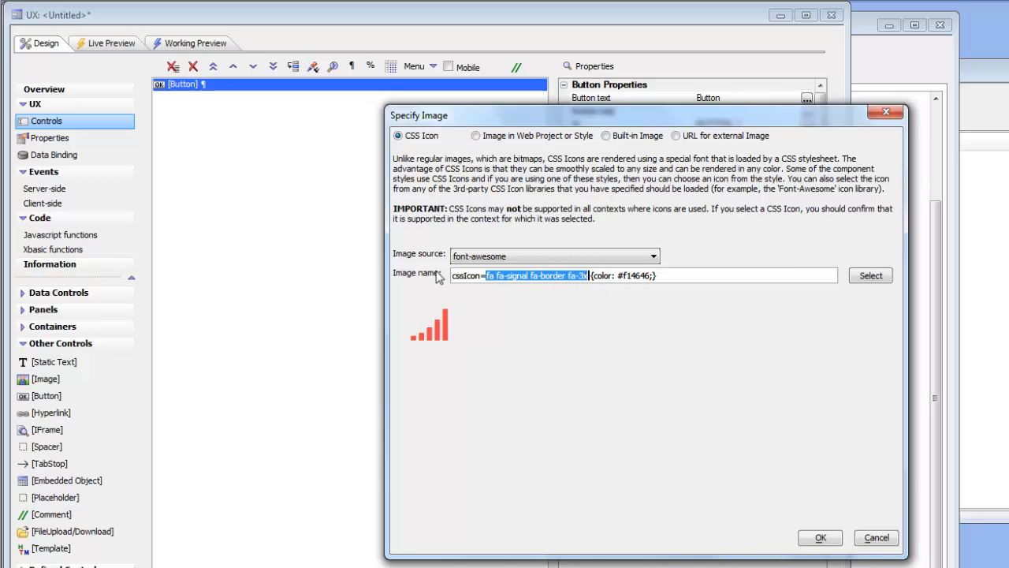
left_click(486, 274)
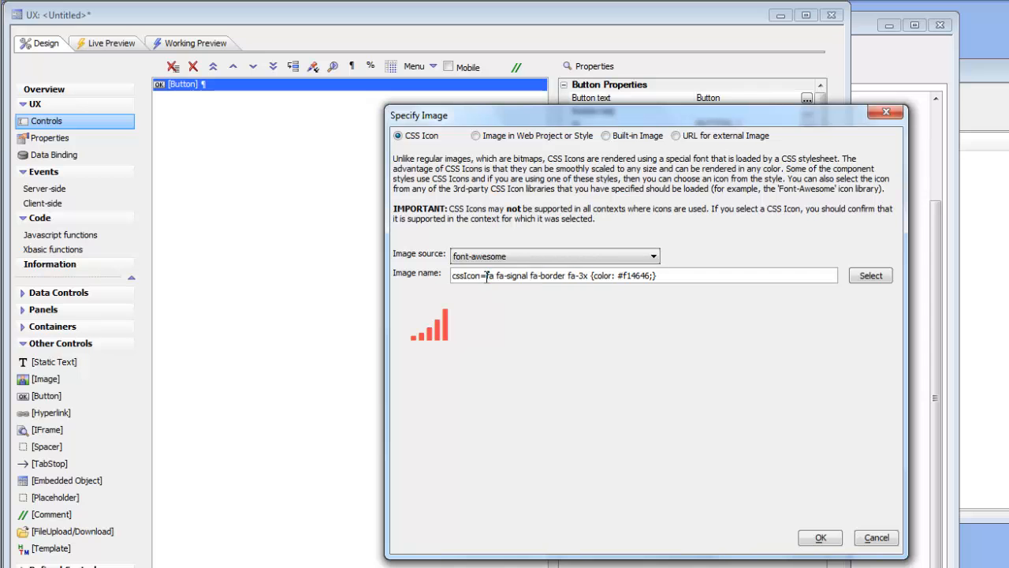
double_click(491, 275)
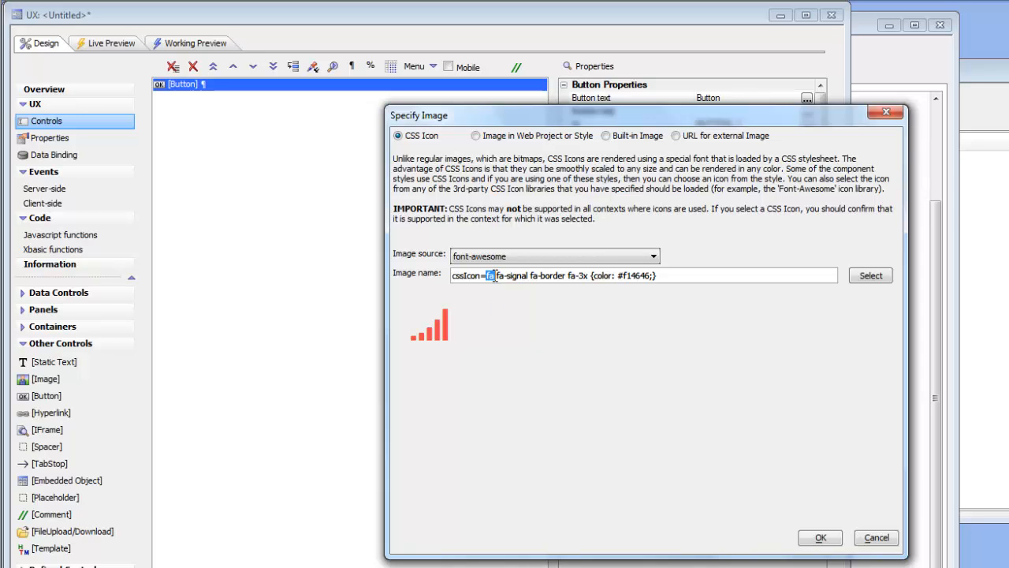
double_click(510, 274)
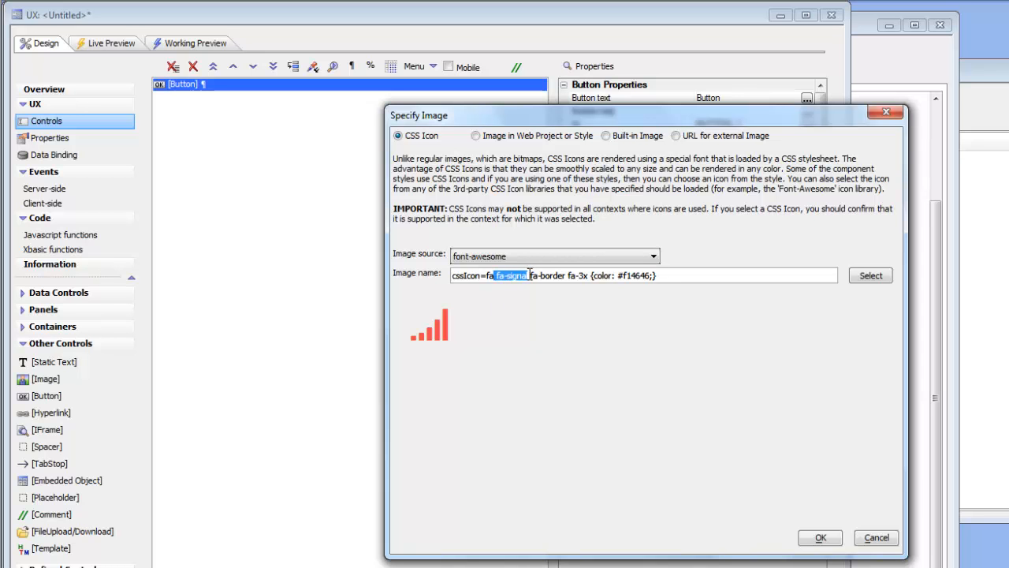
mouse_move(571, 339)
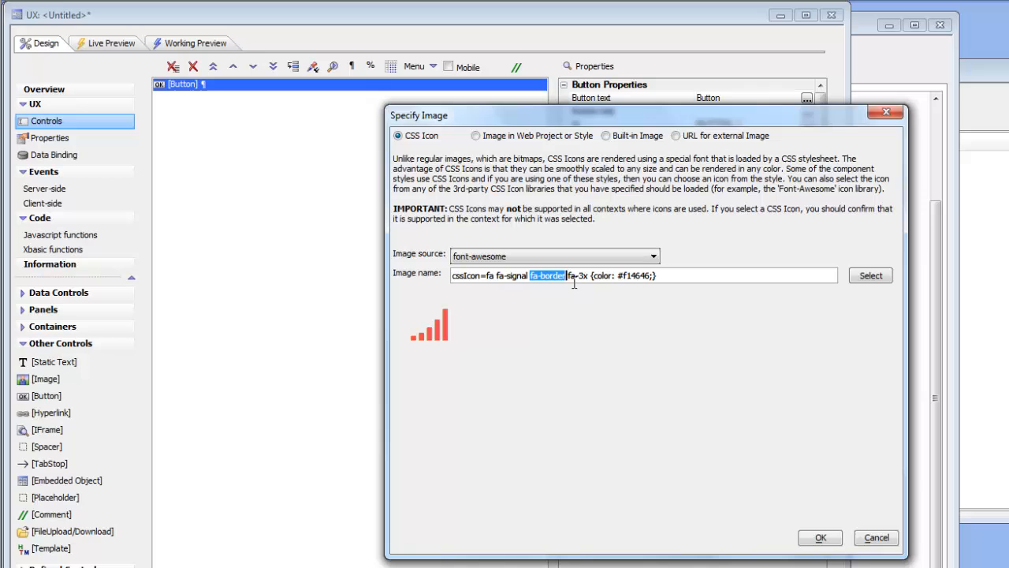
mouse_move(659, 353)
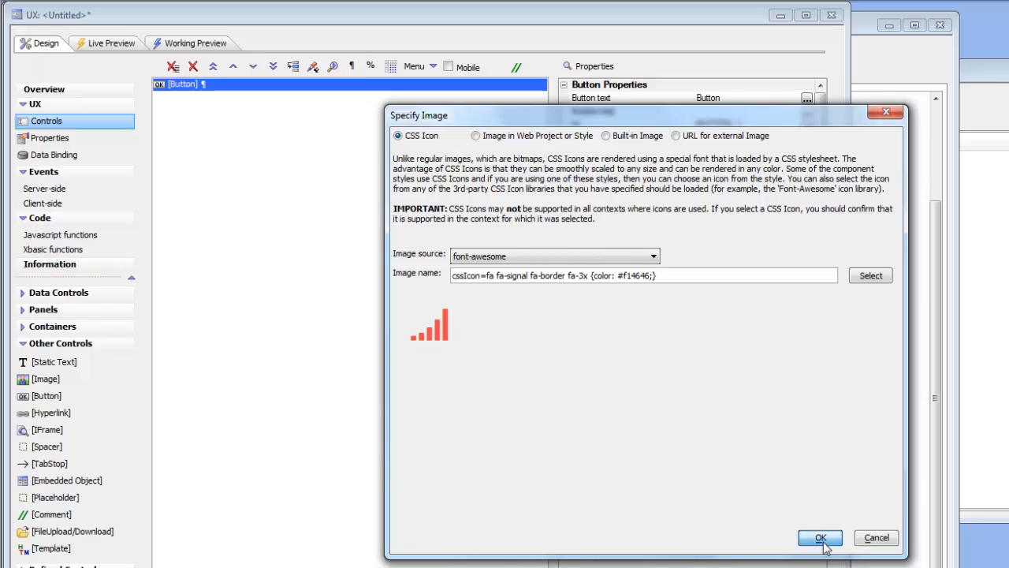
left_click(820, 536)
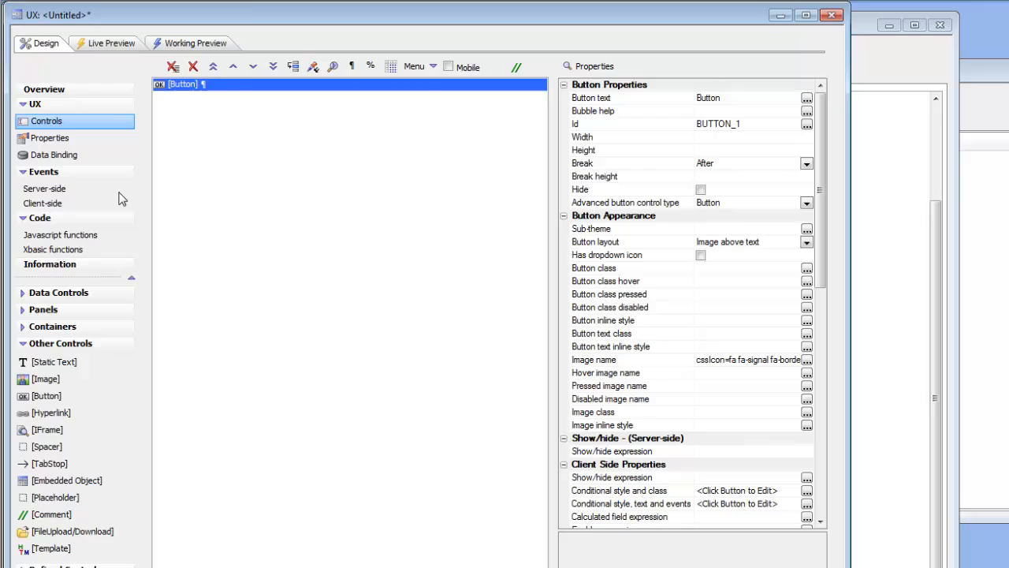
Show Working Preview with the red signal-bars icon above the button label, then Live Preview
left_click(195, 104)
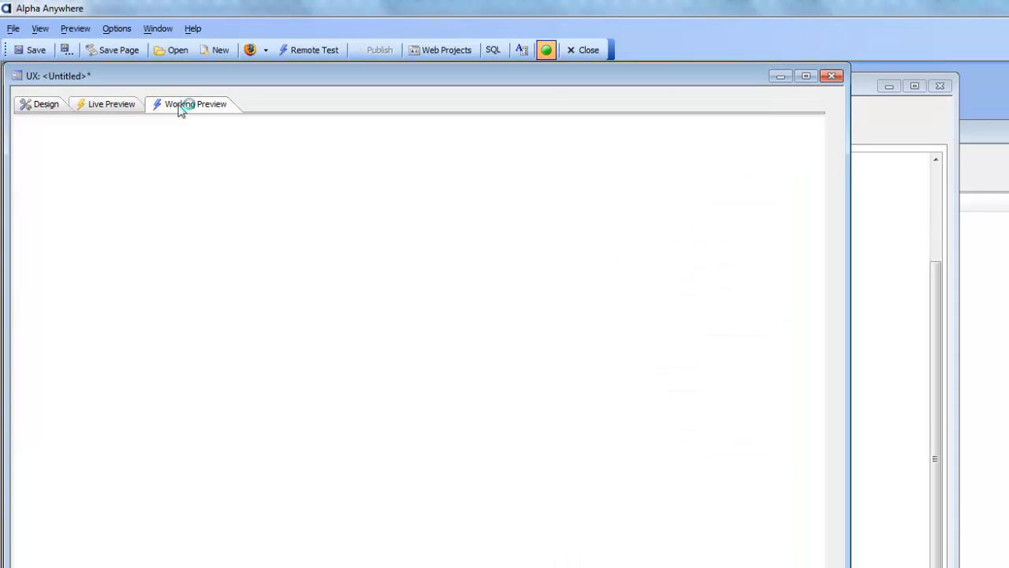
left_click(196, 104)
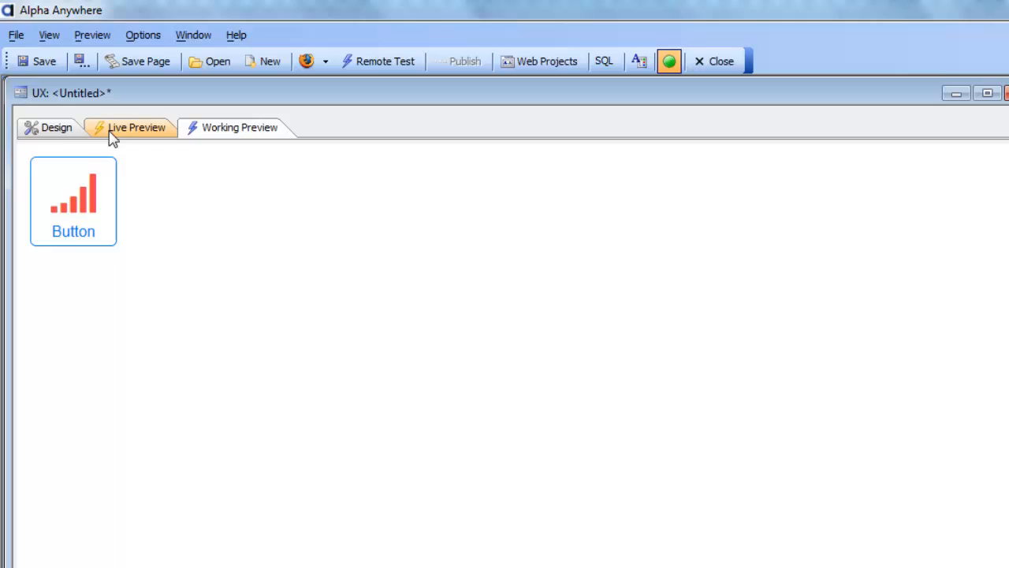
left_click(50, 127)
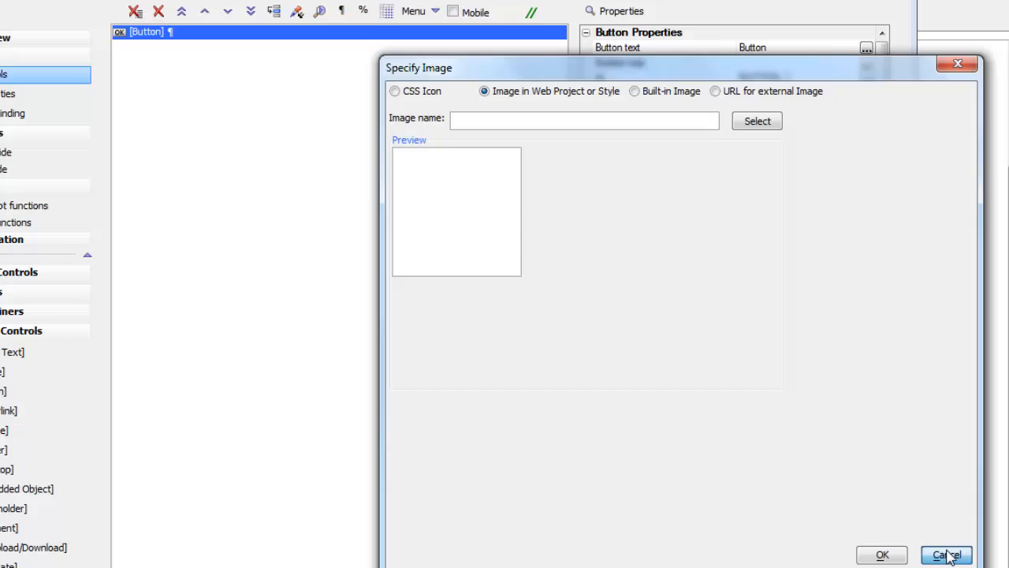
Cancel the image dialog and show the font_awesome component's Properties pane
left_click(946, 555)
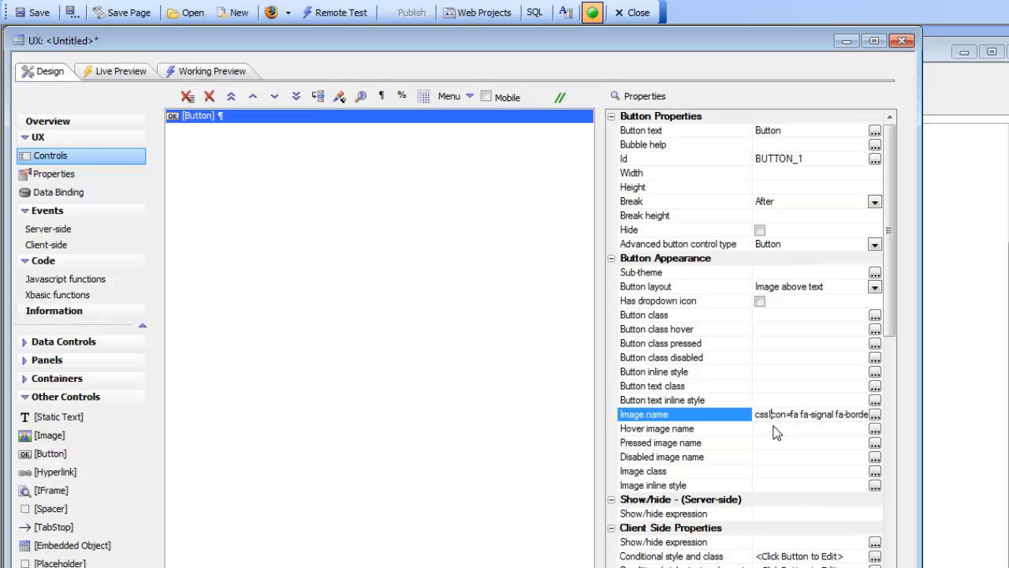
mouse_move(828, 471)
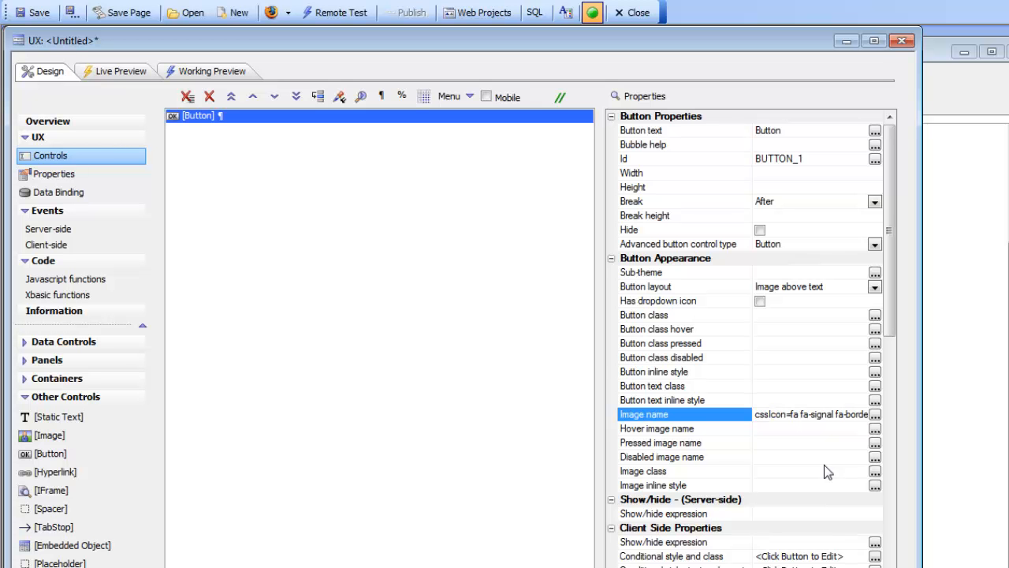
left_click(789, 413)
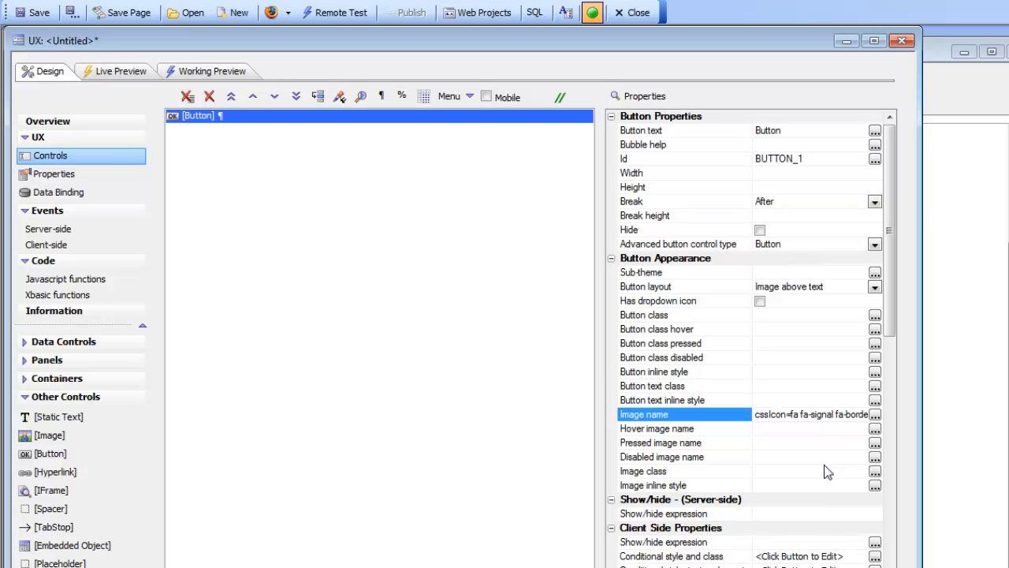
left_click(804, 413)
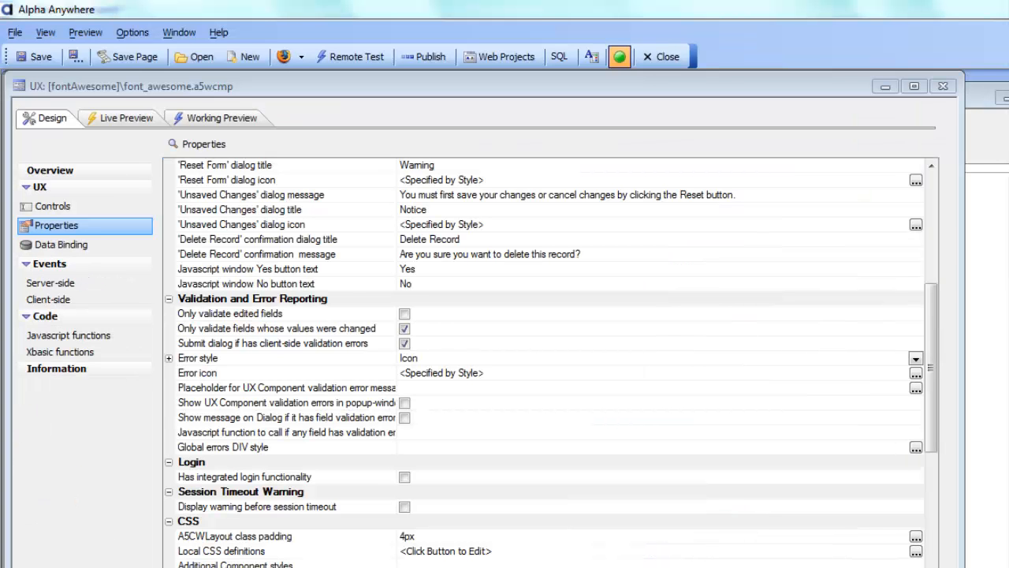
Enable the font-awesome library in the component's CSS (Font) Icons property
left_click(69, 335)
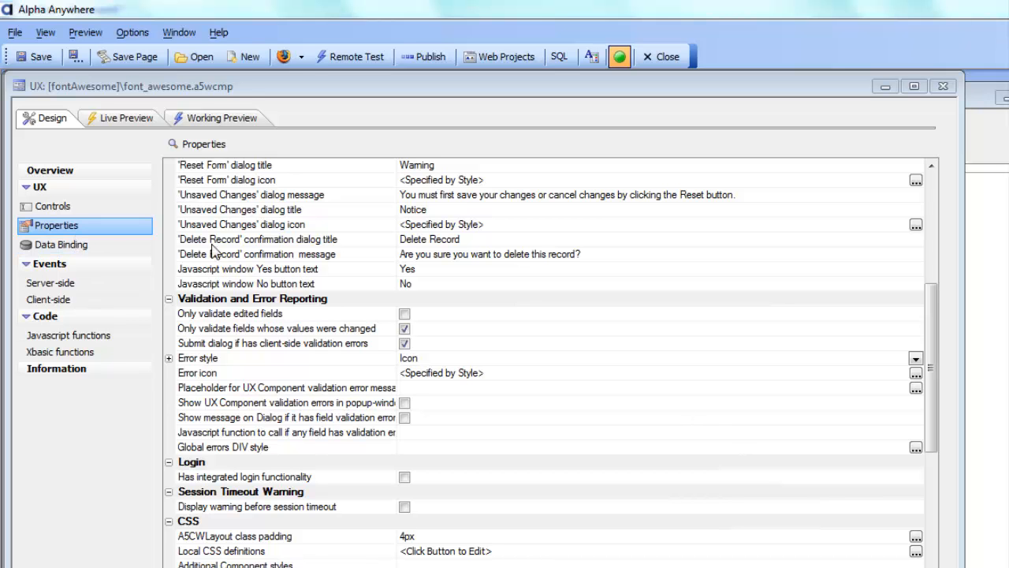
mouse_move(296, 394)
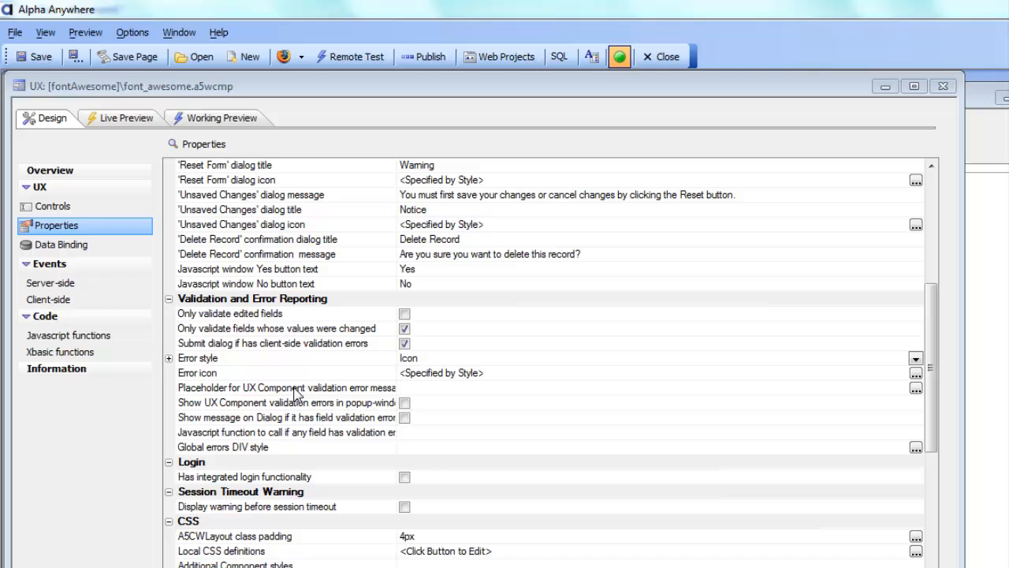
left_click(287, 417)
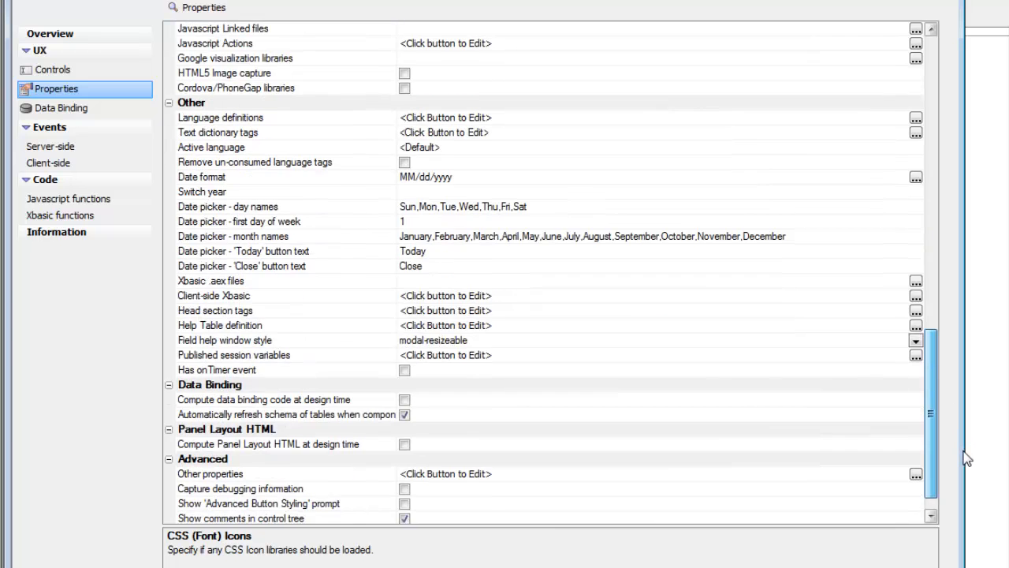
scroll("down", 3)
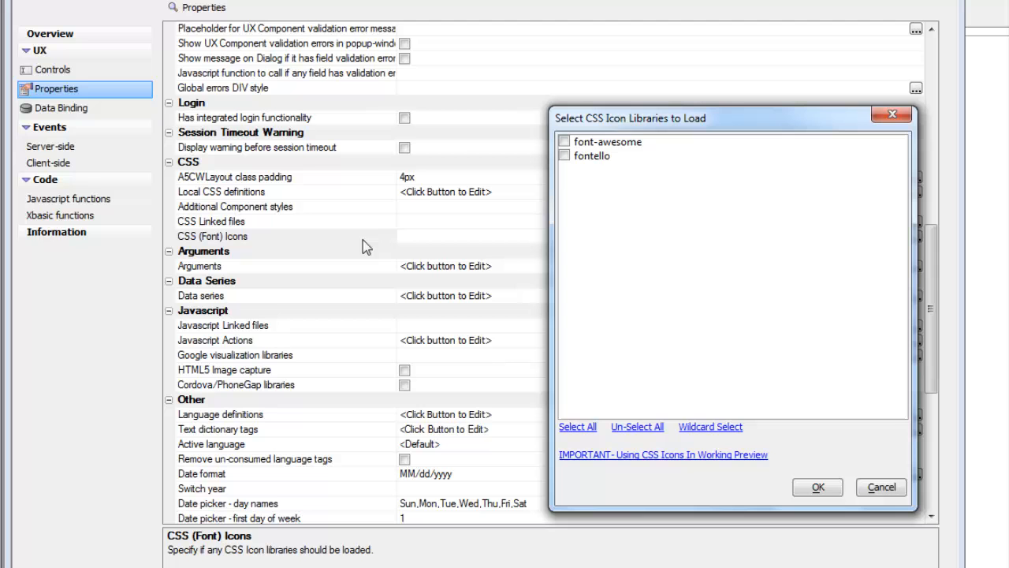
left_click(605, 141)
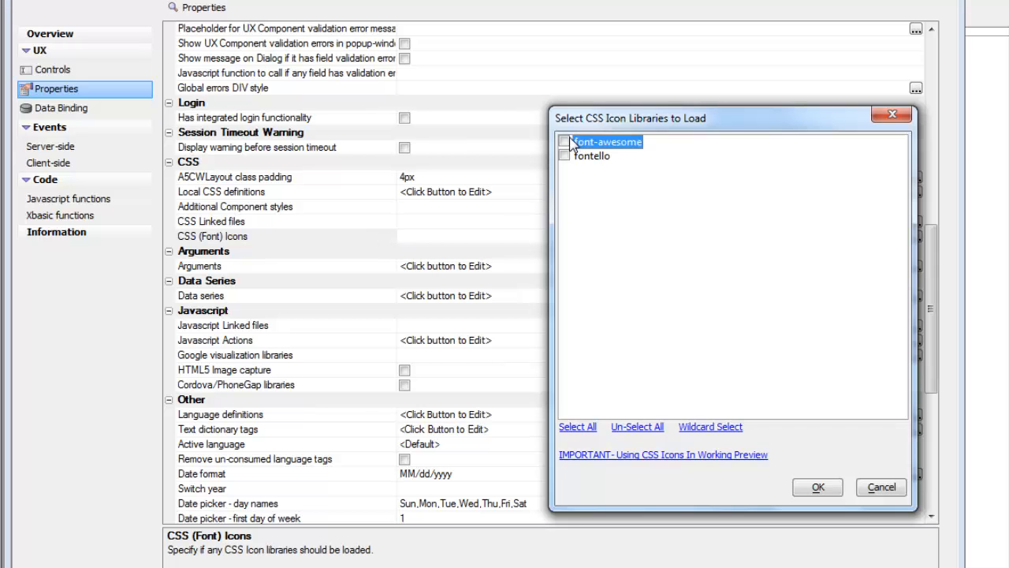
left_click(564, 142)
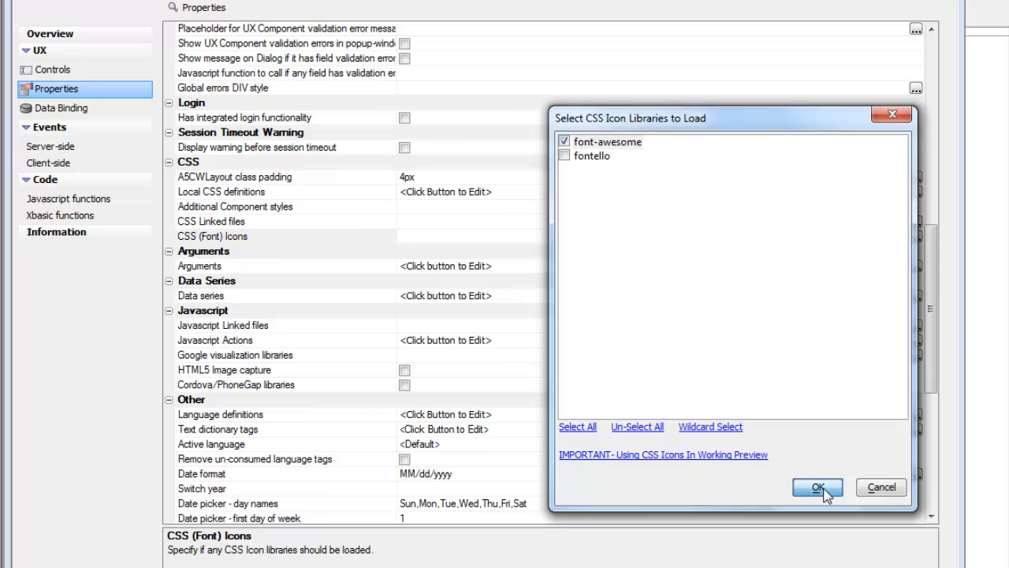
left_click(817, 485)
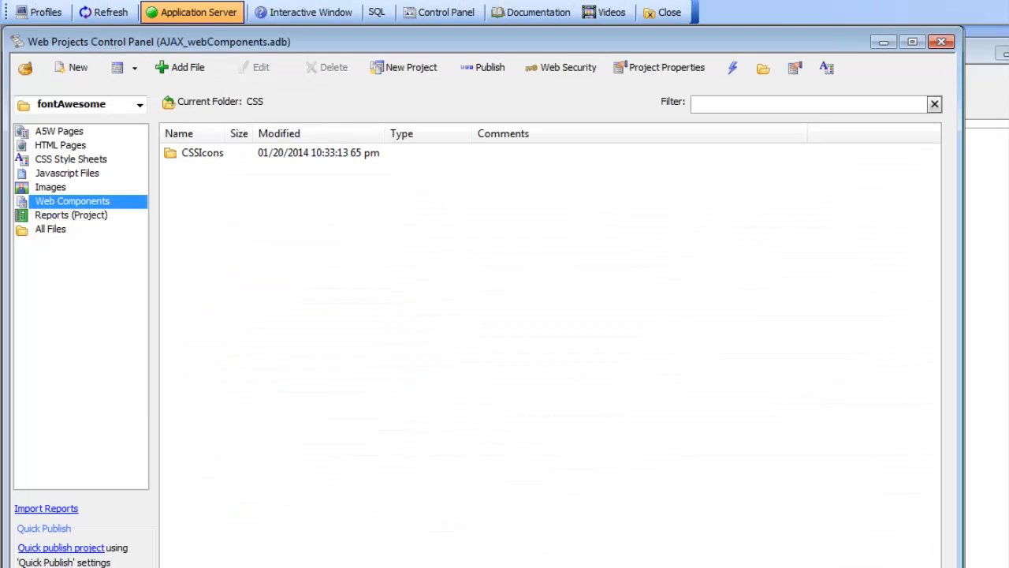
Browse the project's CSS\CSSIcons folder in Explorer to see the font-awesome folder
left_click(763, 68)
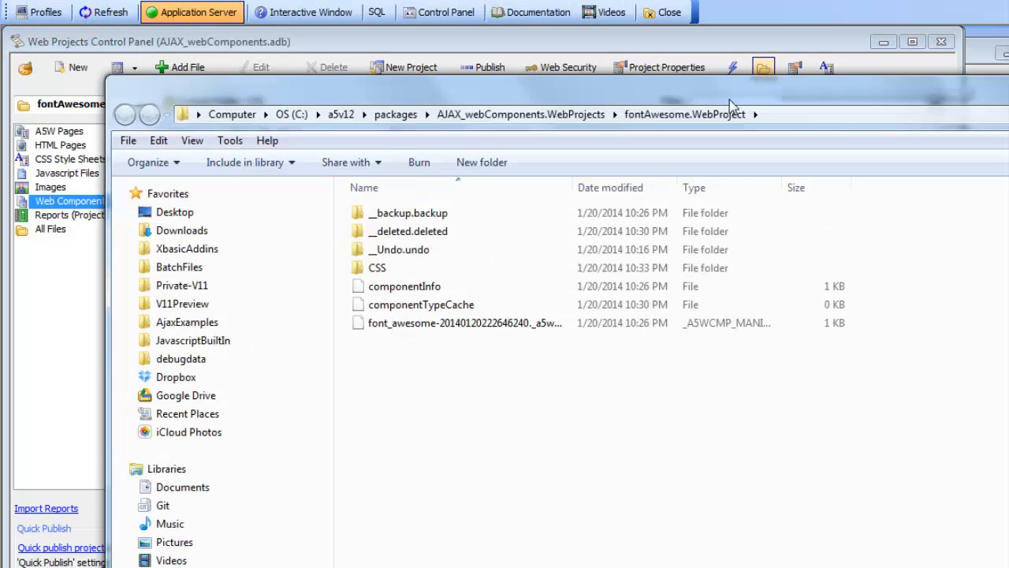
left_click(376, 268)
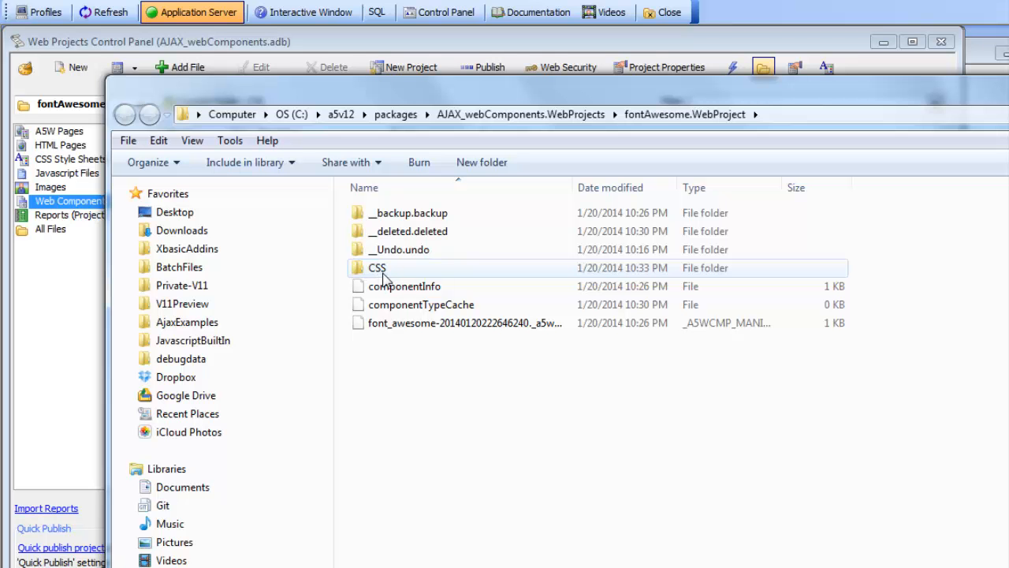
double_click(377, 268)
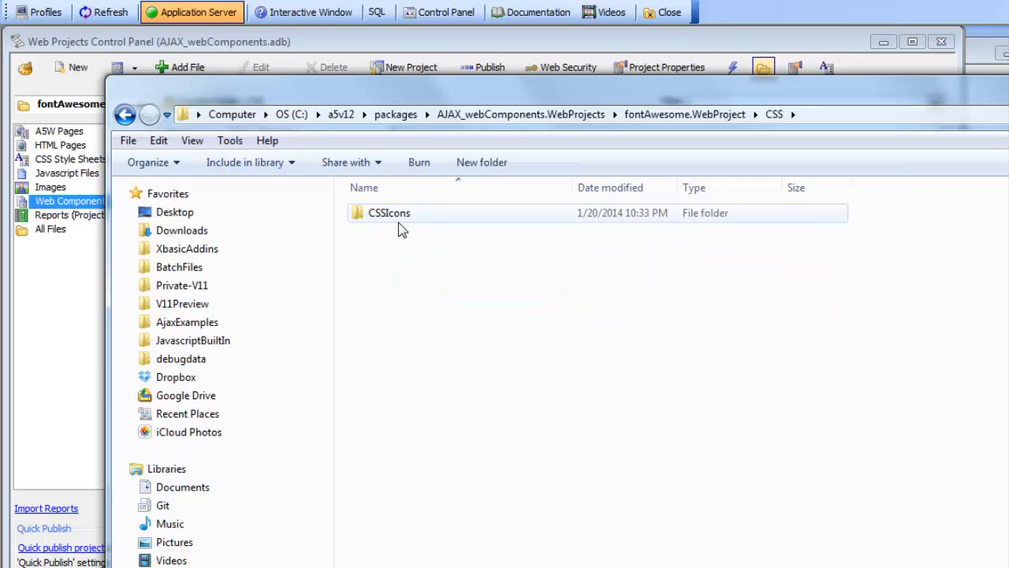
double_click(388, 211)
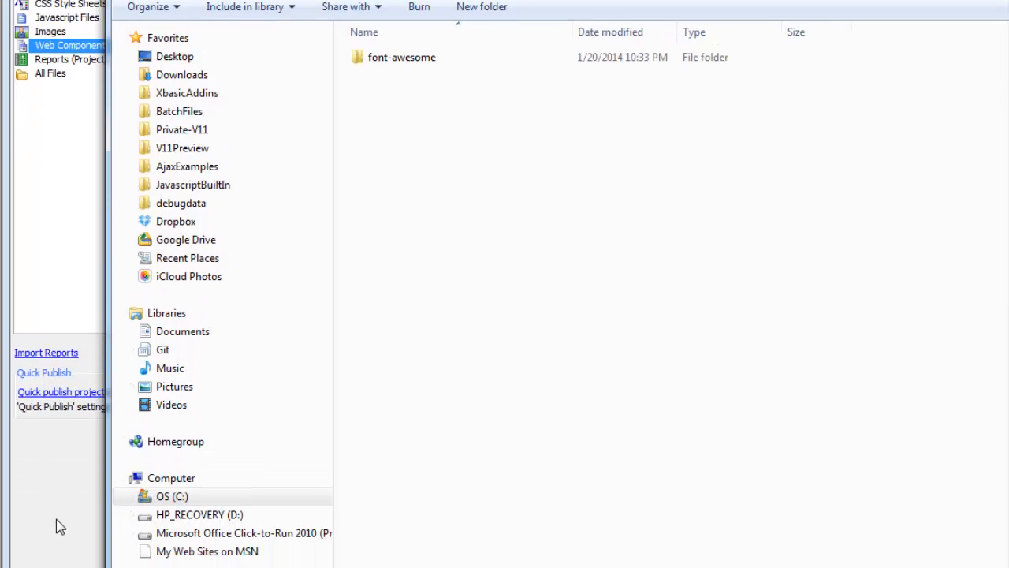
mouse_move(66, 526)
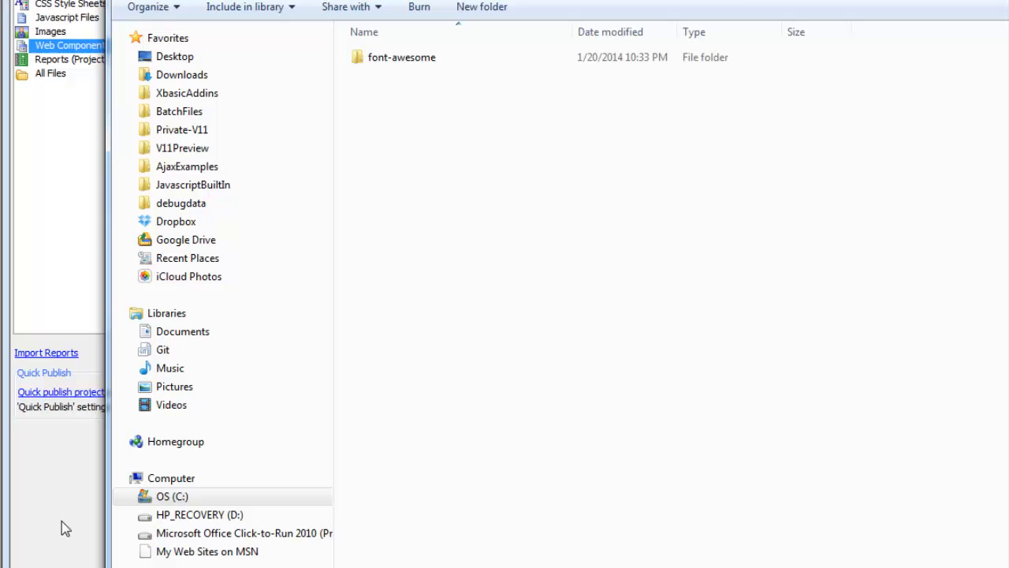
mouse_move(457, 262)
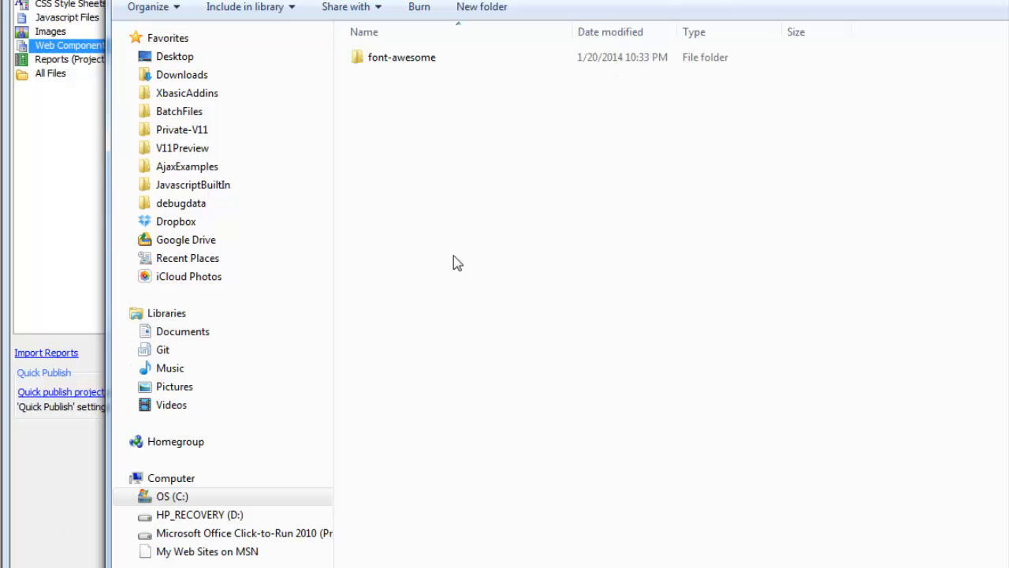
mouse_move(170, 368)
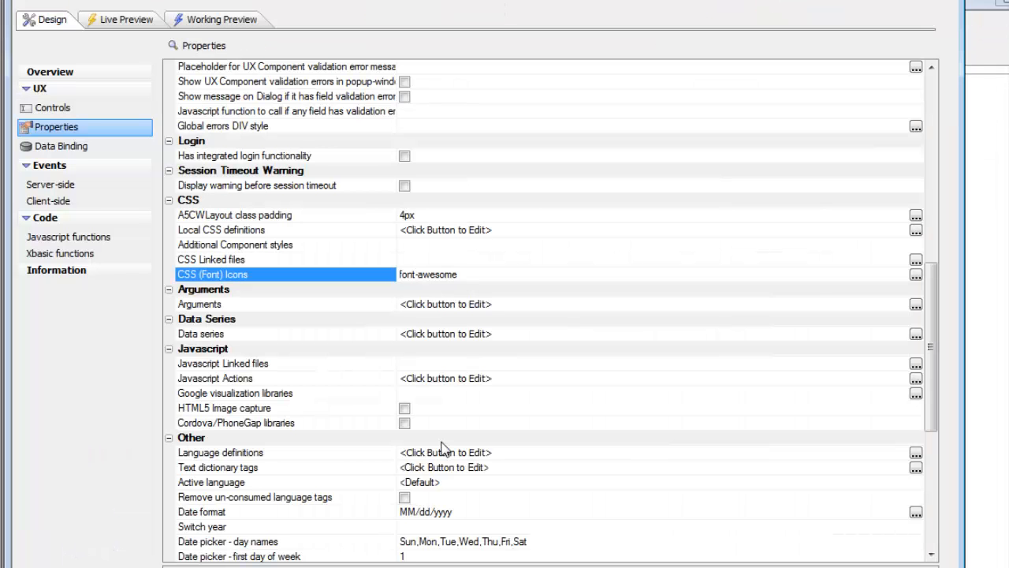
Add fontello to the CSS icon libraries loaded alongside font-awesome
left_click(915, 275)
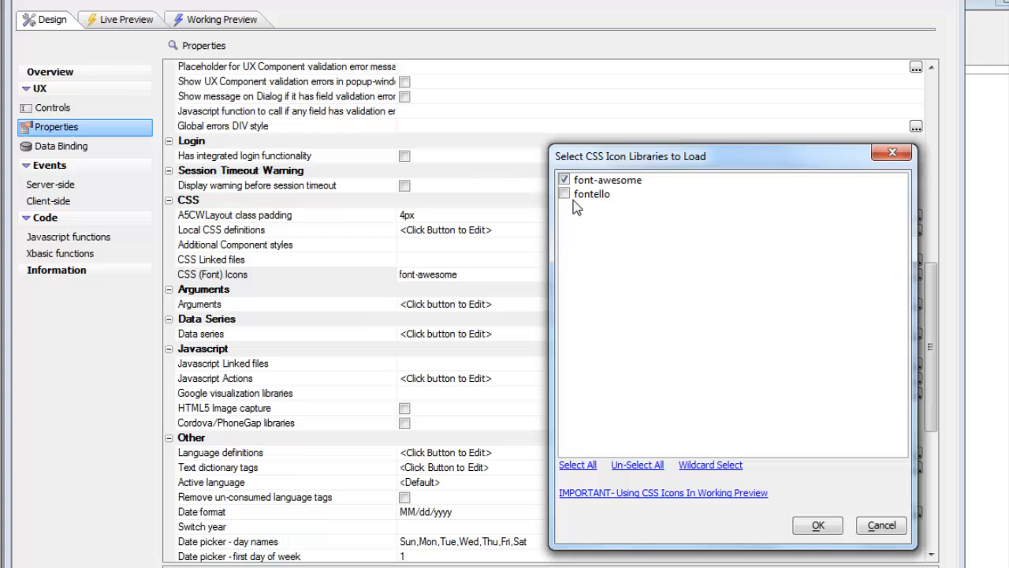
left_click(564, 192)
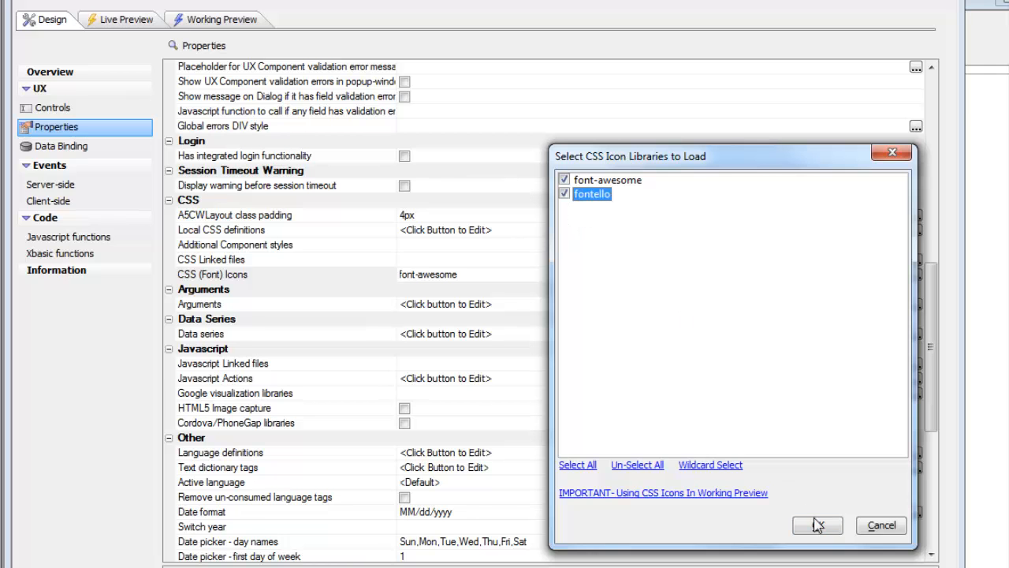
left_click(816, 525)
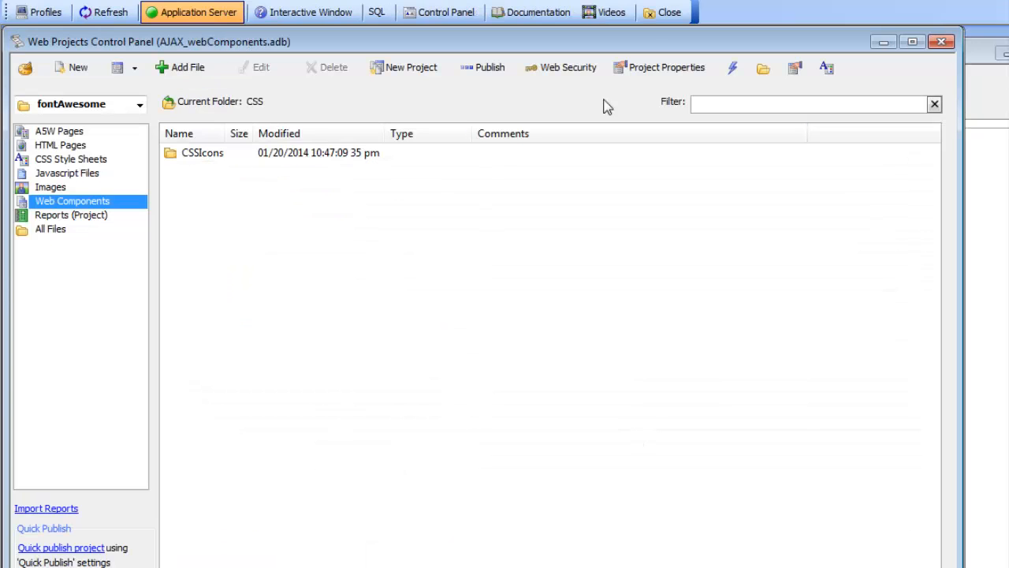
Look inside CSSIcons in the Control Panel, then show the CSS folder in Explorer
double_click(202, 152)
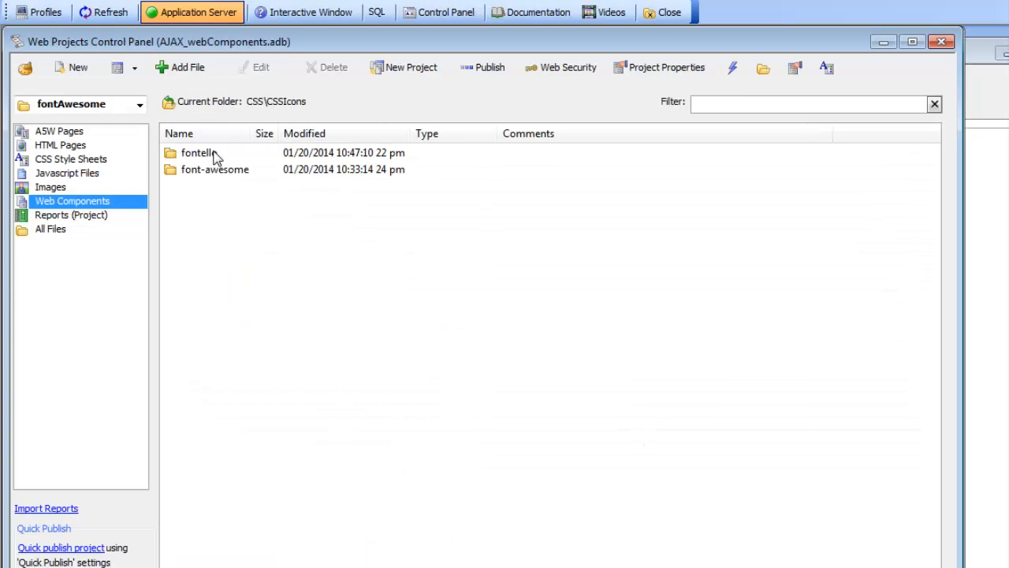
mouse_move(208, 188)
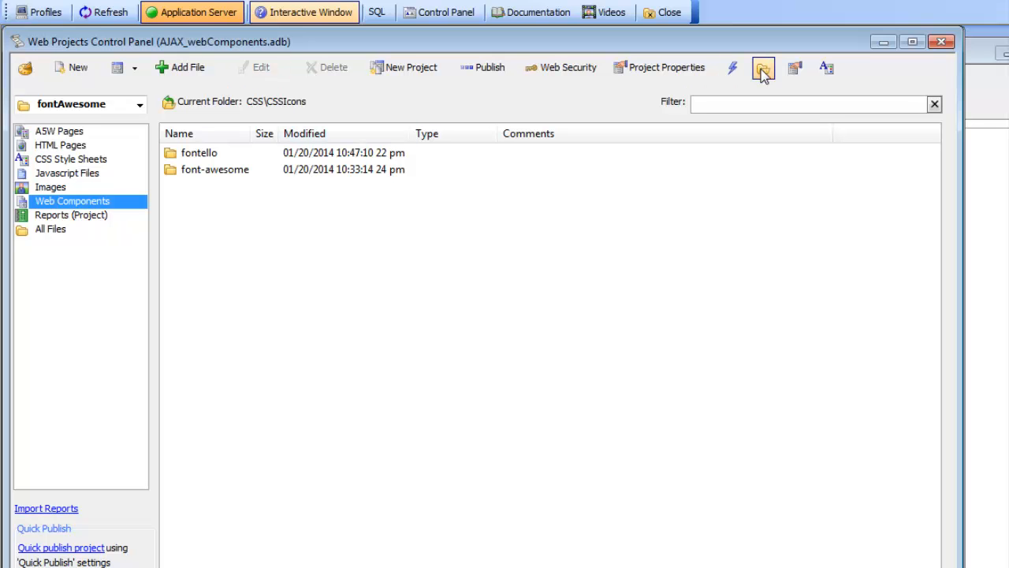
mouse_move(785, 98)
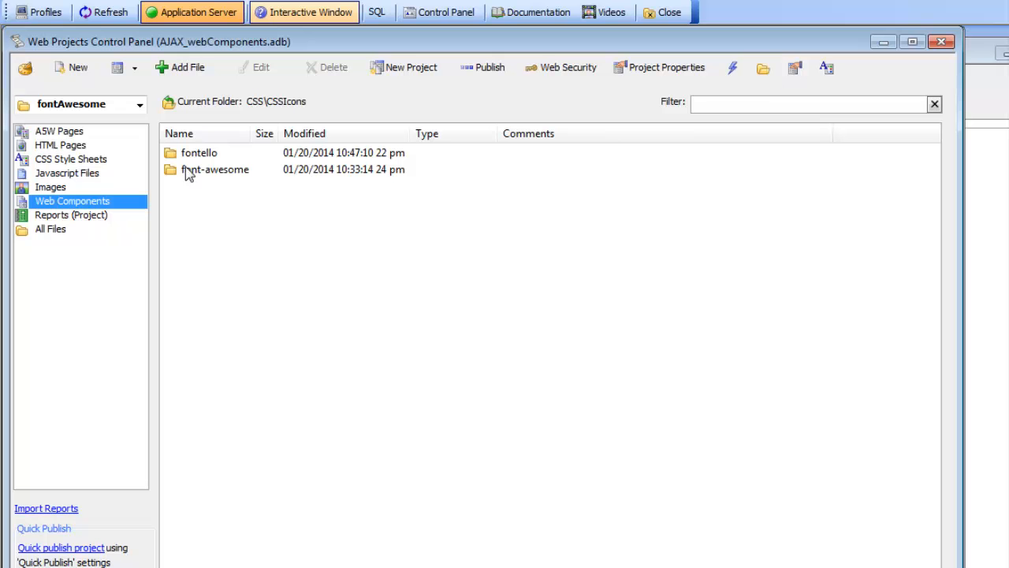
mouse_move(202, 170)
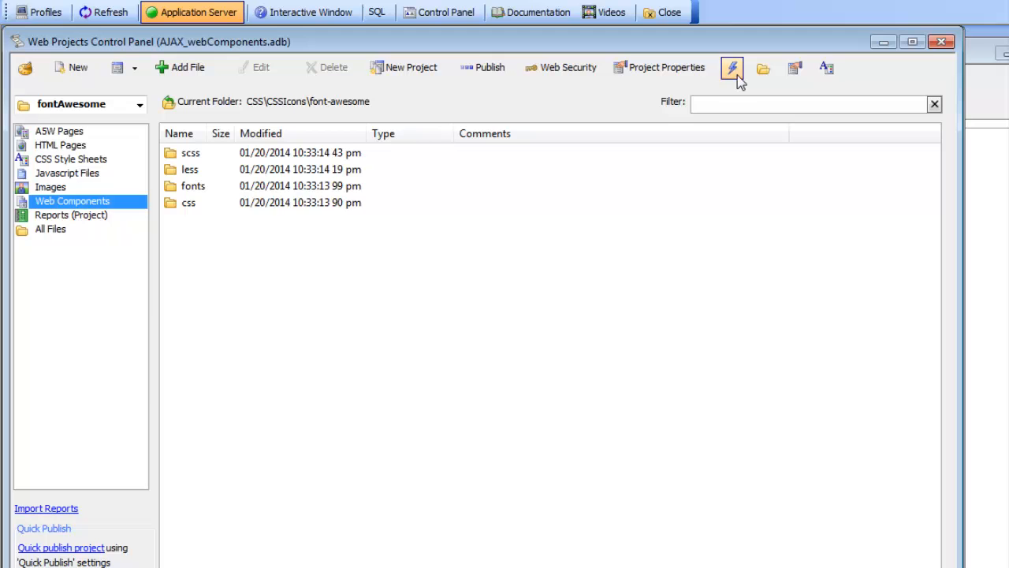
left_click(763, 69)
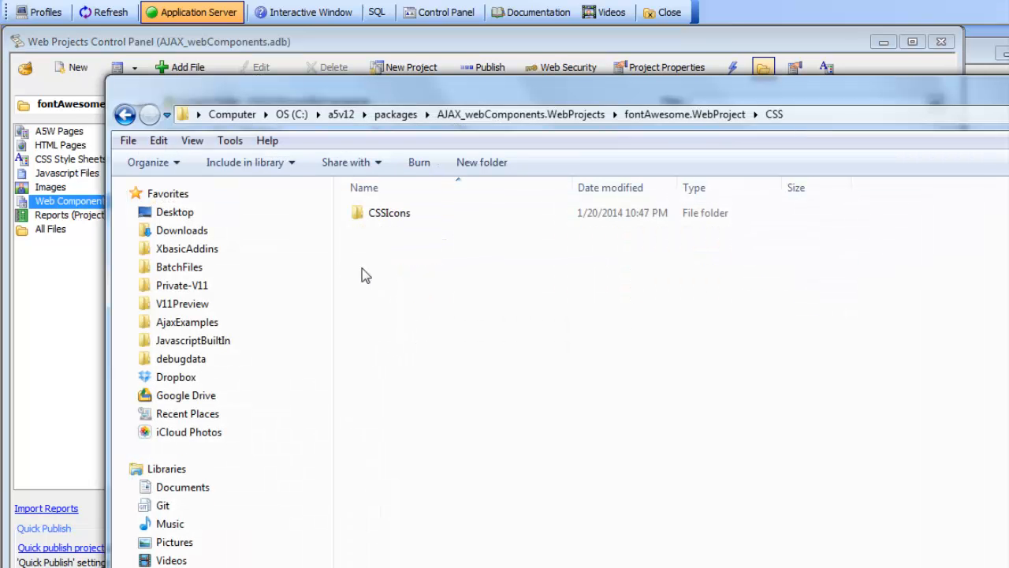
Drill into CSSIcons\font-awesome\fonts to list the otf, eot, svg, ttf and woff files
double_click(388, 211)
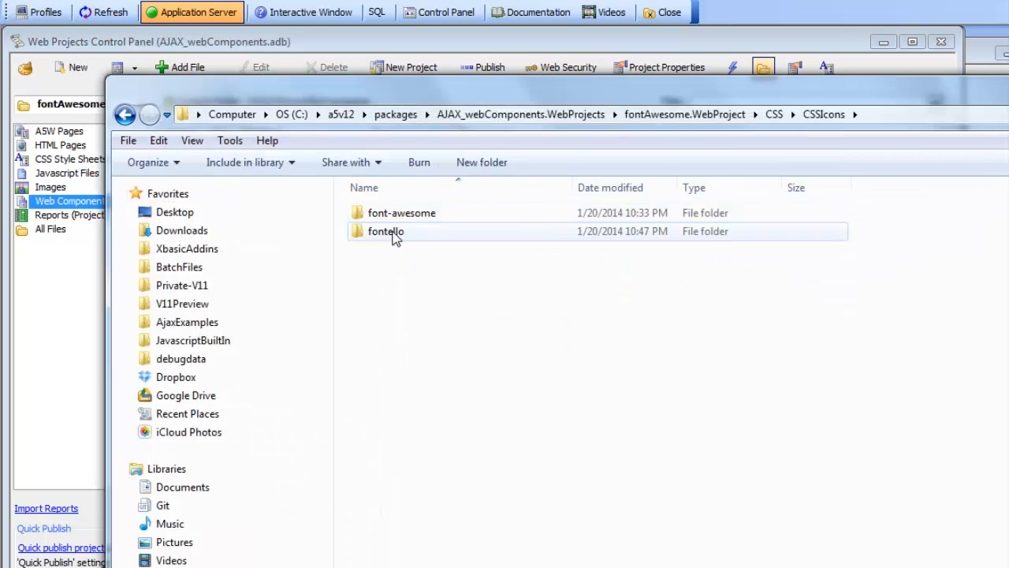
double_click(401, 211)
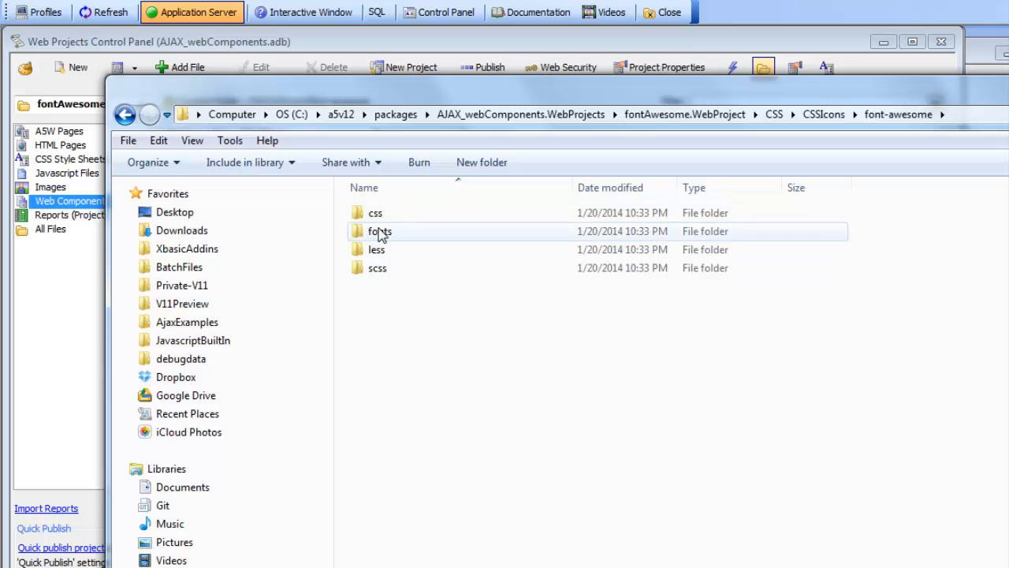
double_click(378, 231)
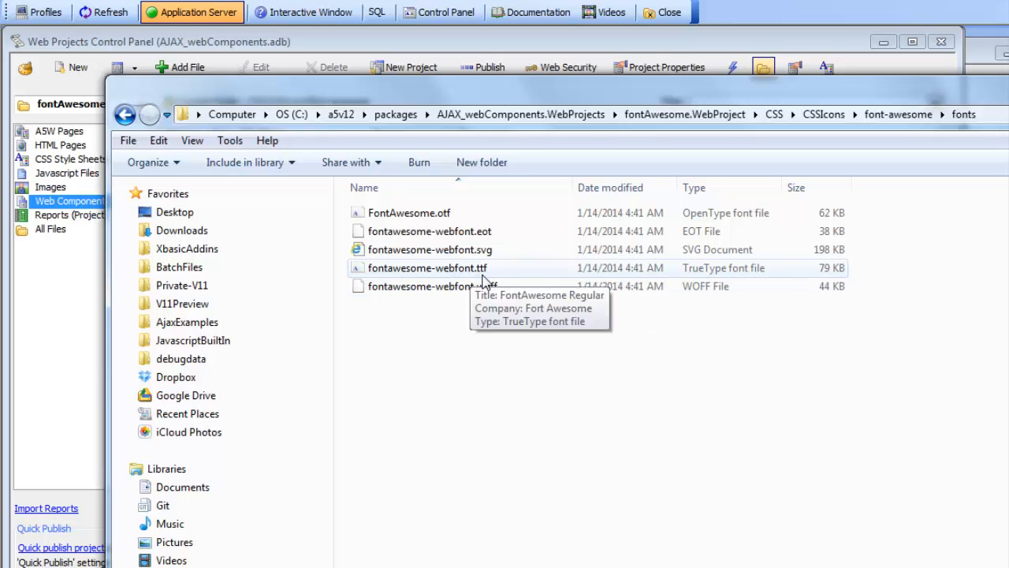
mouse_move(460, 274)
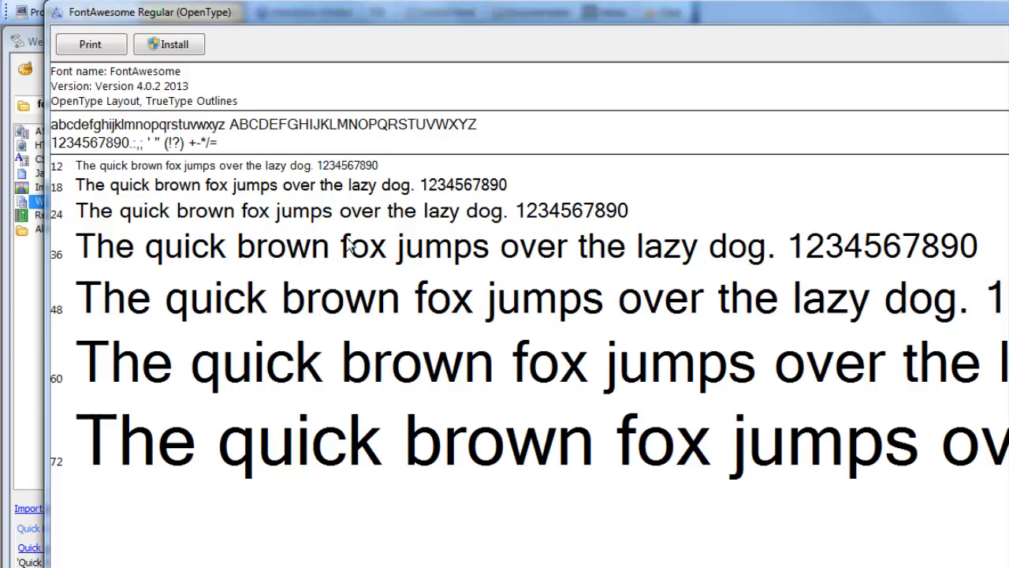
mouse_move(196, 71)
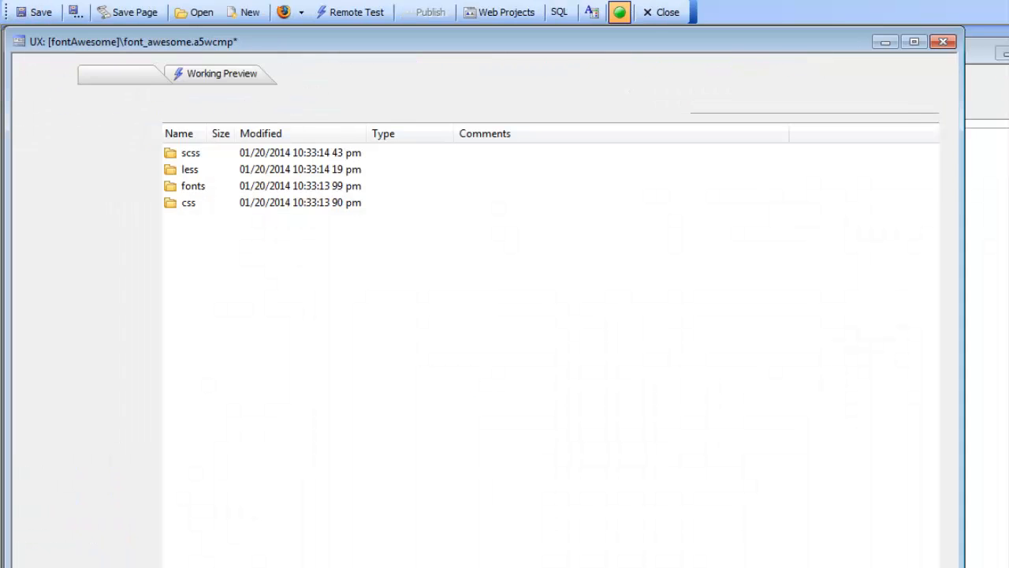
Return to the component's Design view and select the [Button] control's properties
left_click(220, 74)
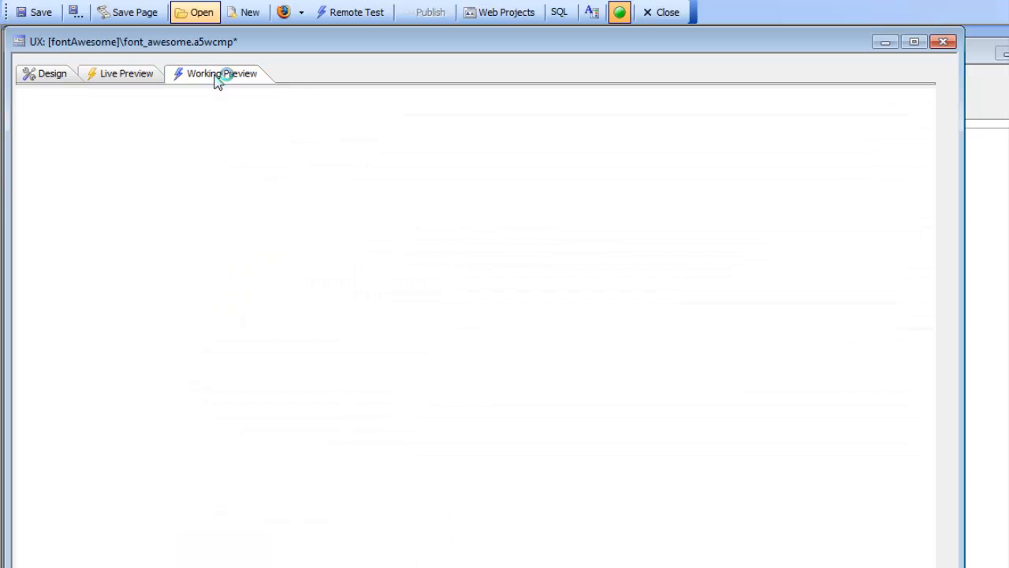
left_click(52, 72)
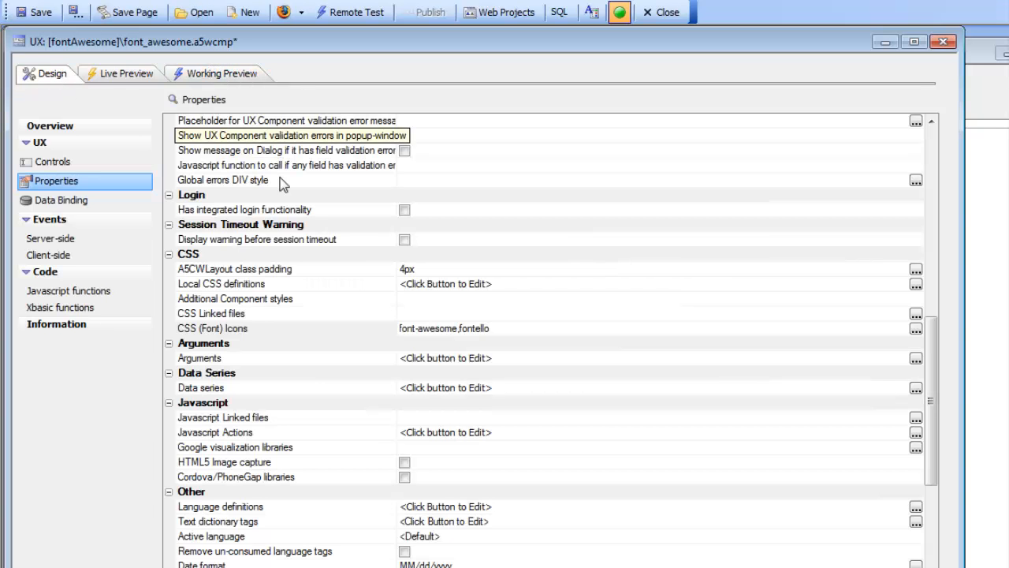
left_click(54, 160)
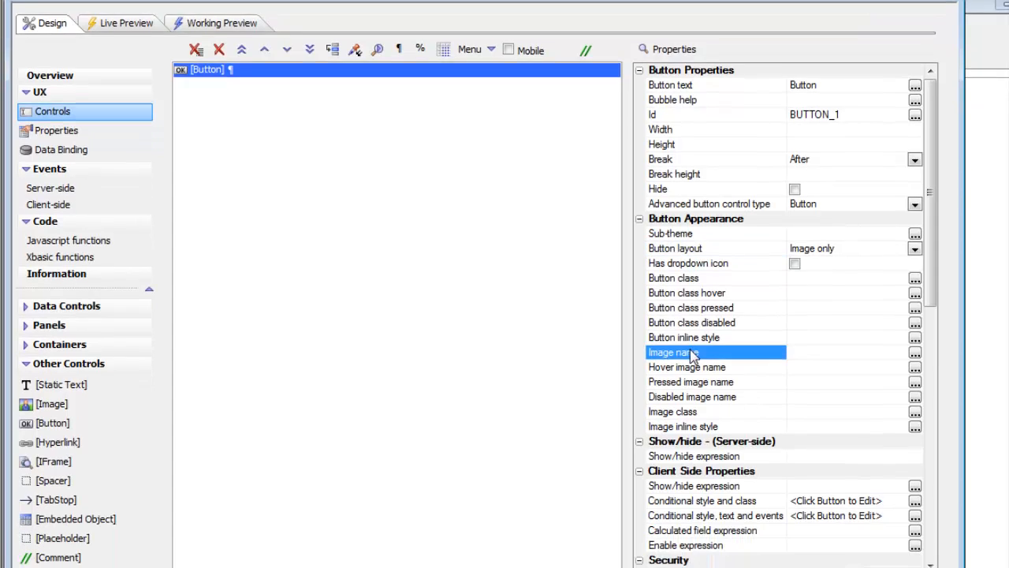
Set the button's image to the Font Awesome gear CSS icon at 5x size
left_click(914, 352)
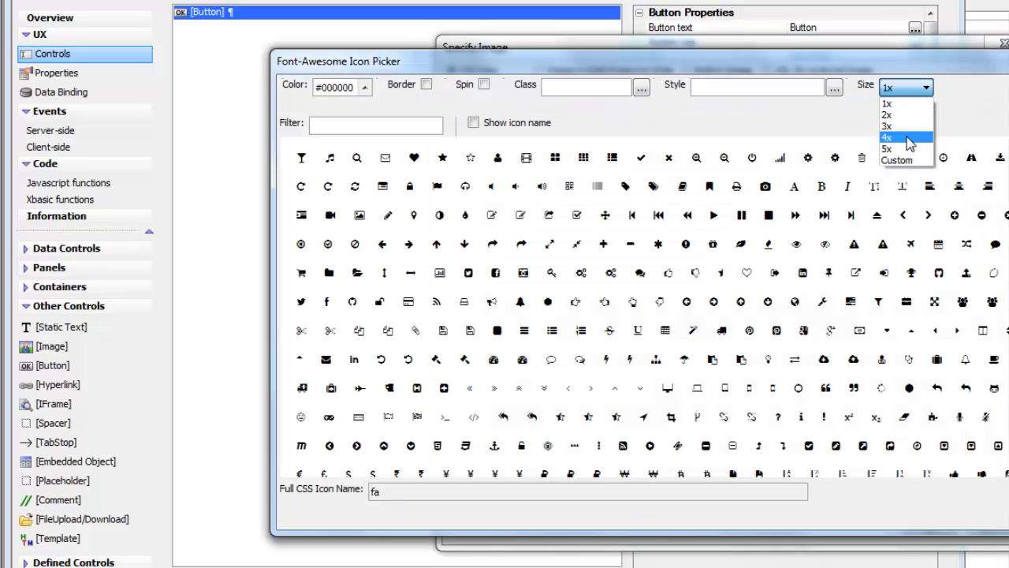
left_click(888, 148)
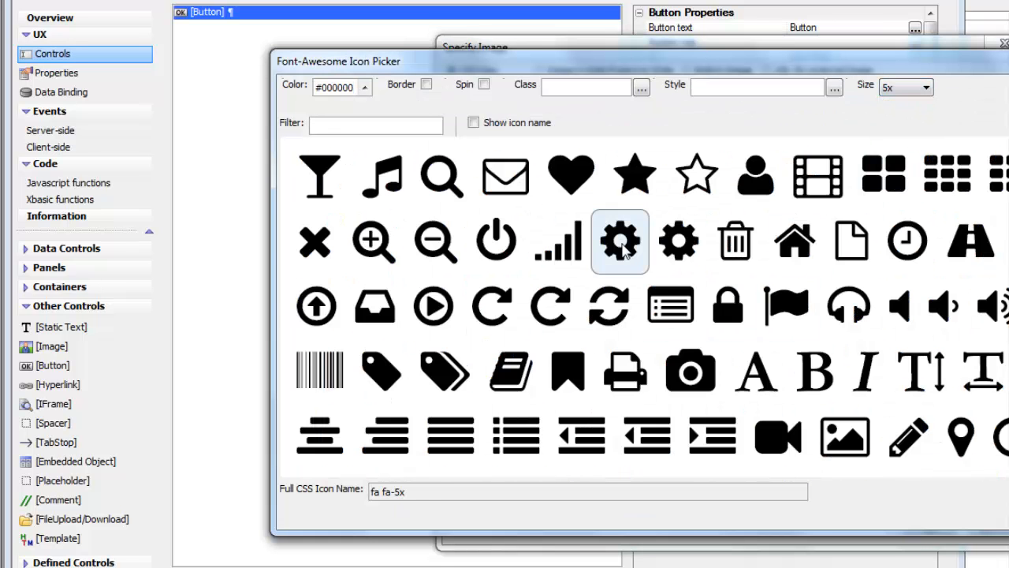
left_click(620, 241)
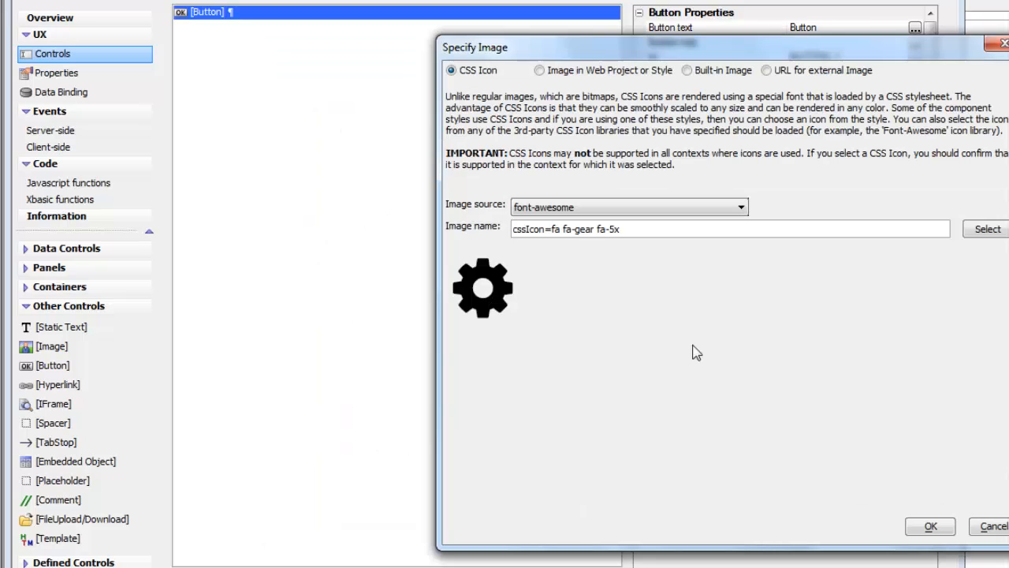
left_click(930, 527)
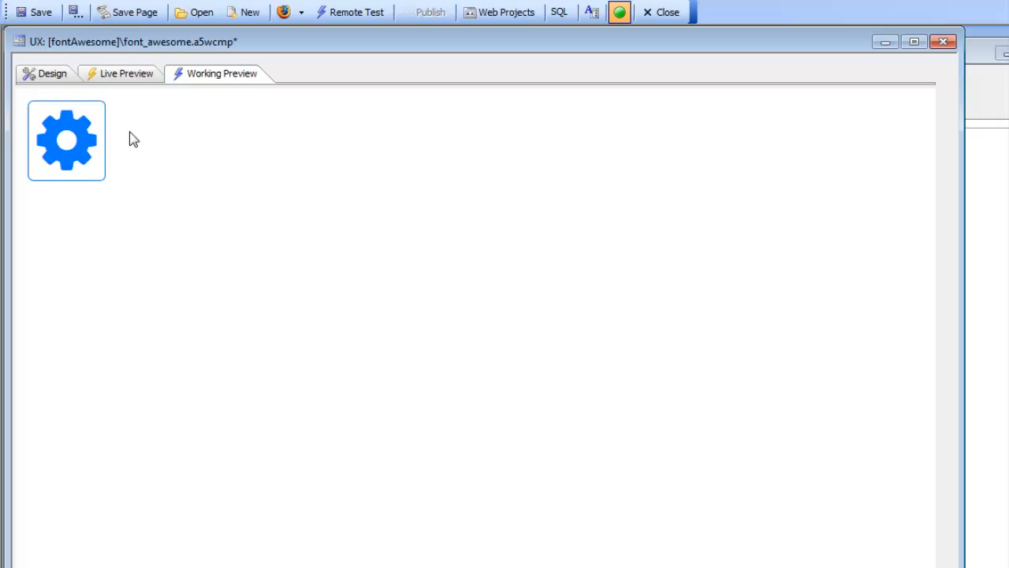
mouse_move(117, 152)
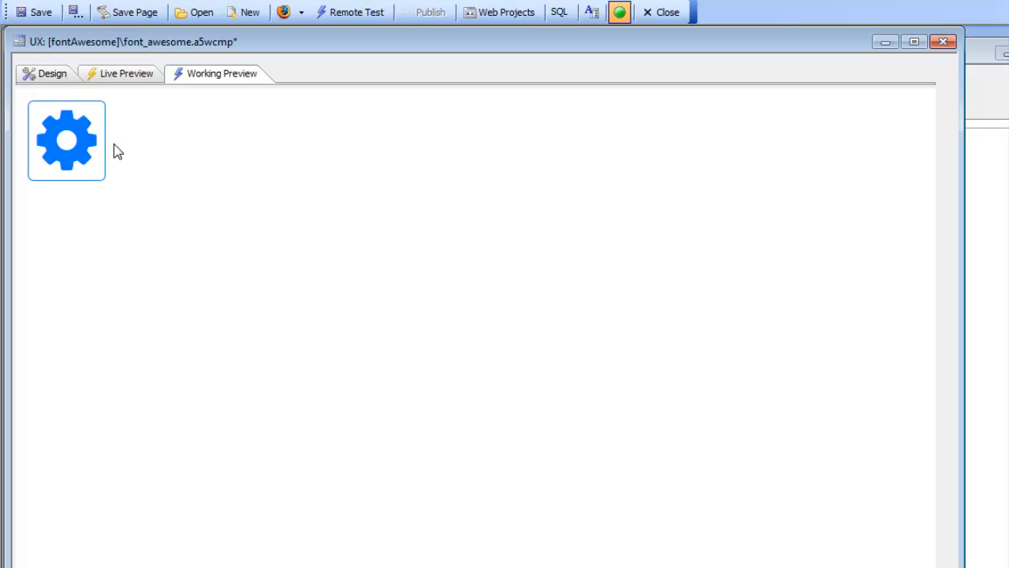